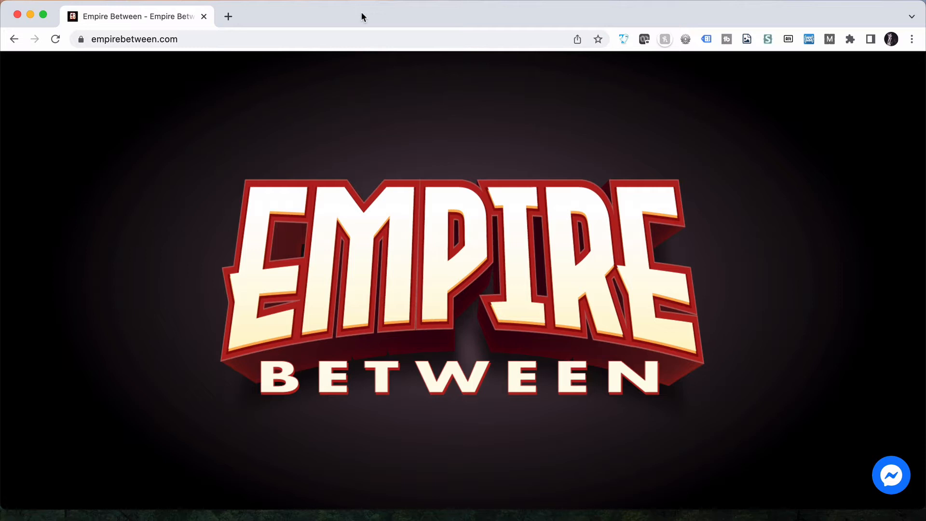
mouse_move(703, 489)
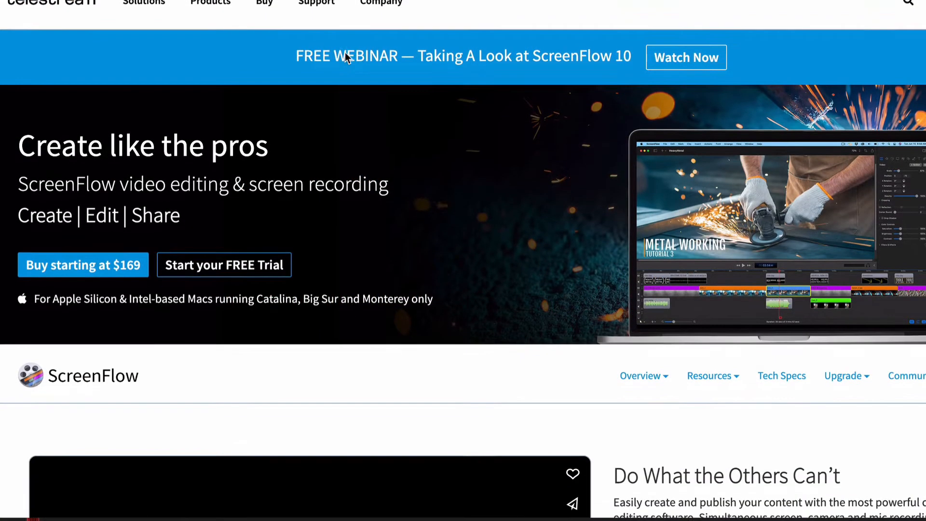
Scroll to the embedded Spotify player, play Wanderlust briefly, then pause it.
scroll(down, 3)
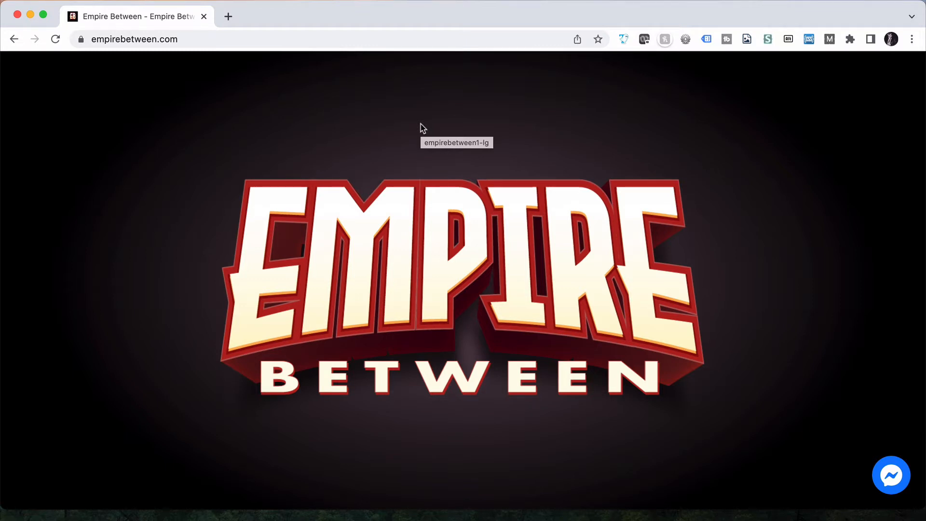
scroll(down, 3)
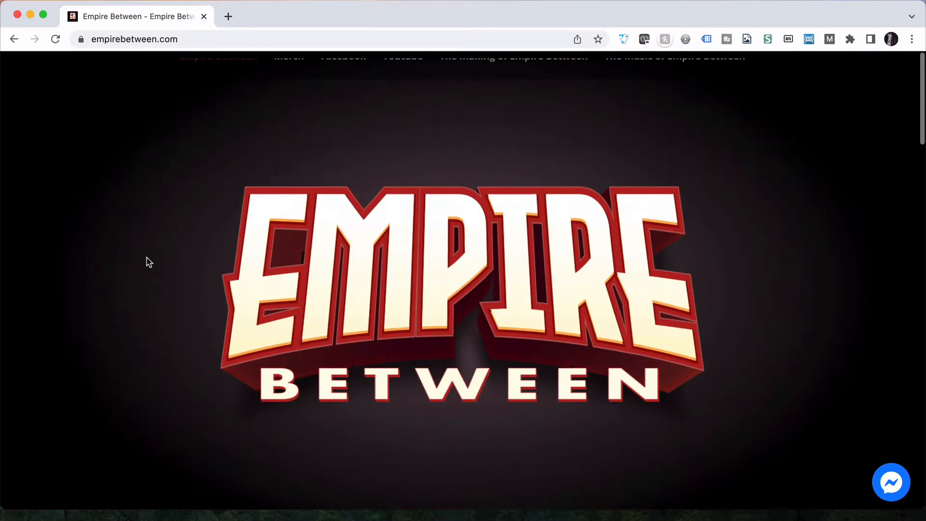
scroll(down, 3)
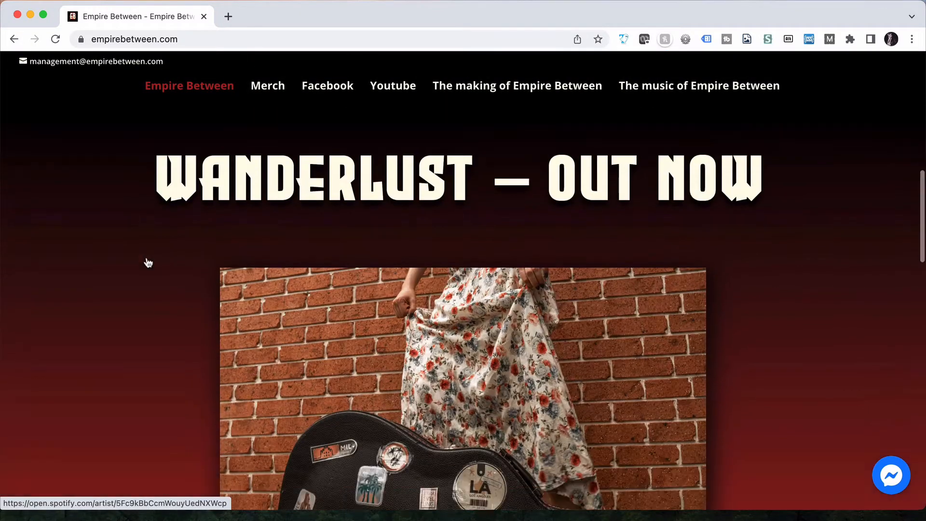
scroll(down, 3)
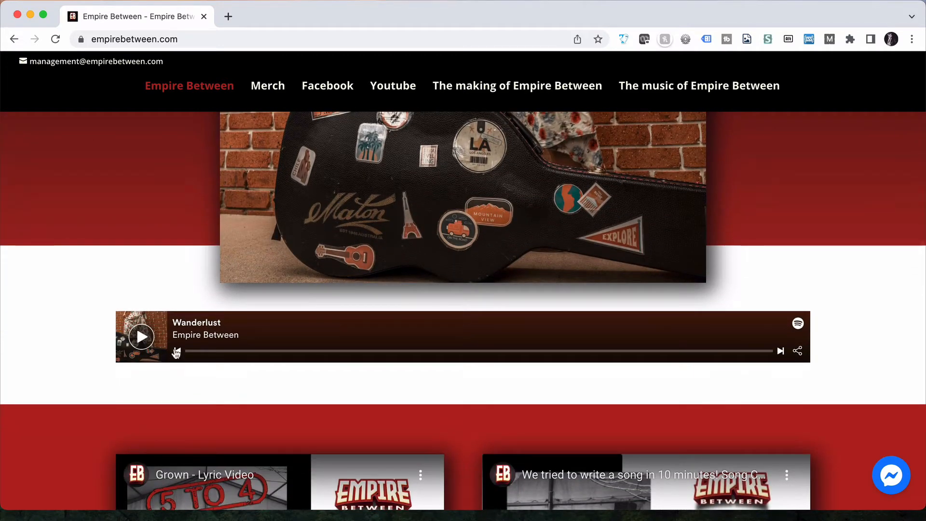
click(140, 336)
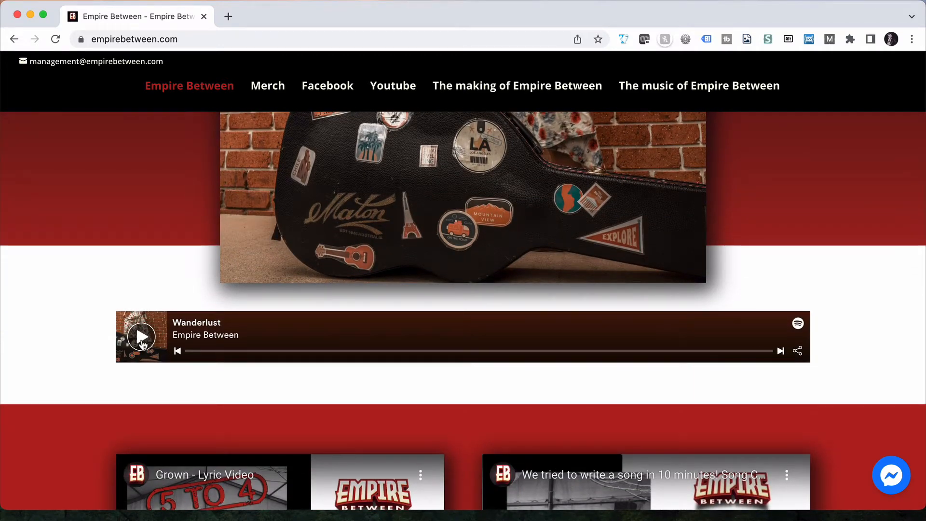
click(141, 337)
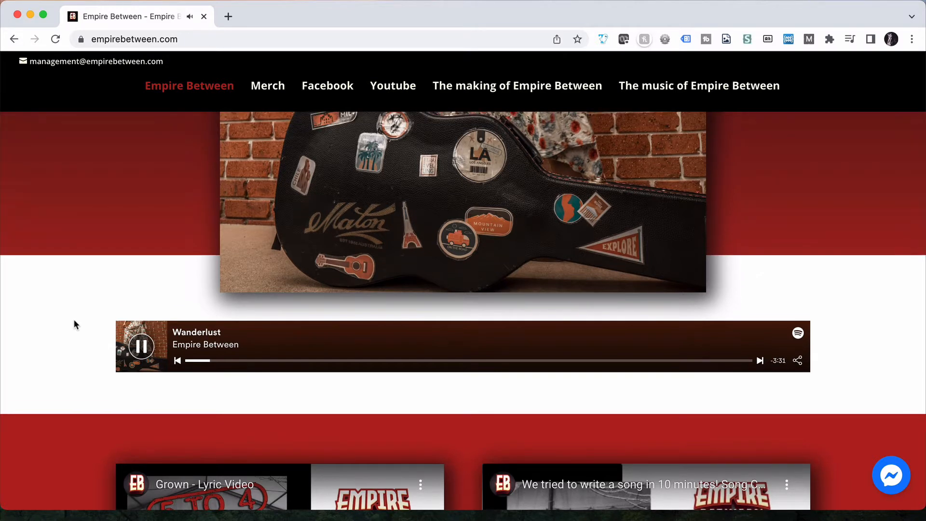
click(141, 346)
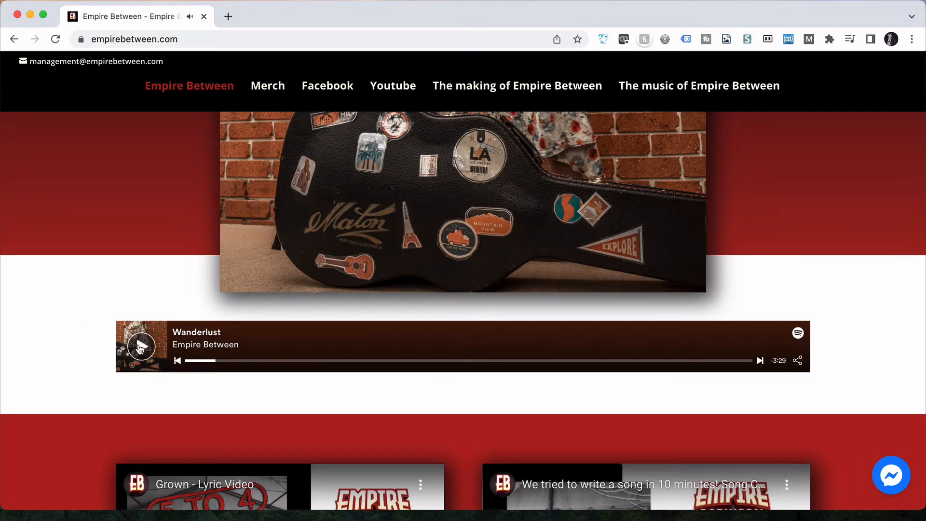
Start the Grown lyric video embed, then scroll down to the Merch section.
scroll(down, 3)
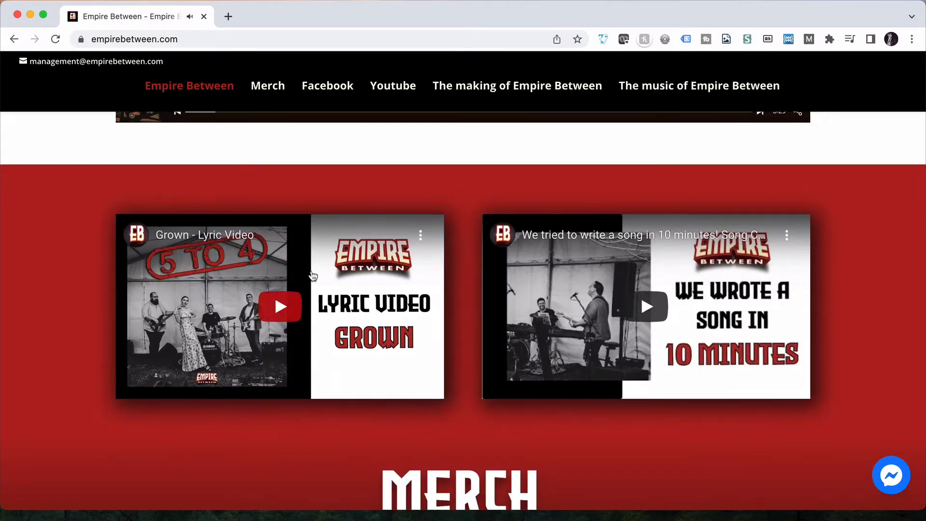
click(280, 305)
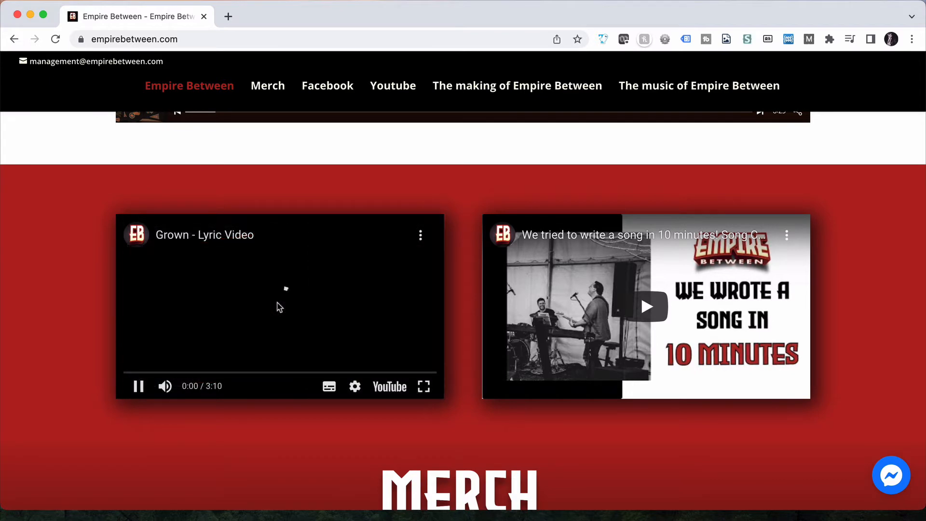
click(280, 306)
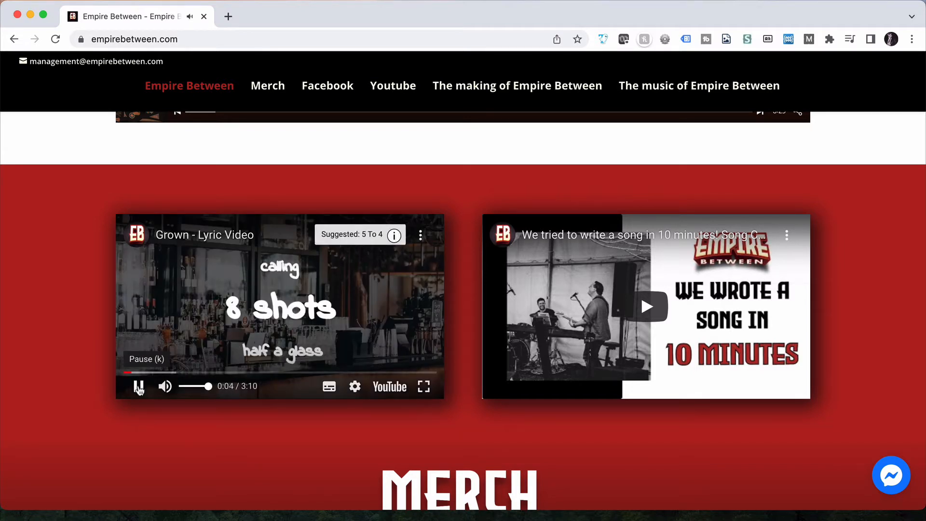
scroll(down, 3)
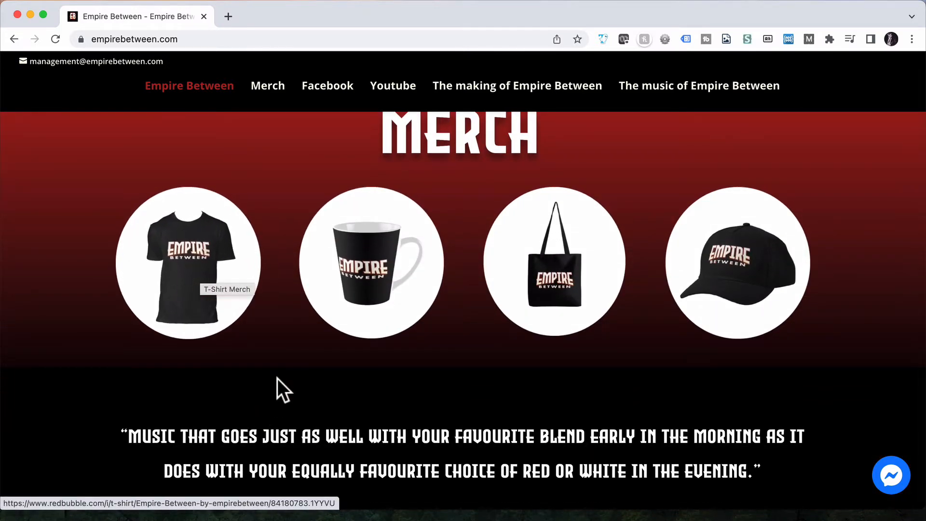
scroll(down, 3)
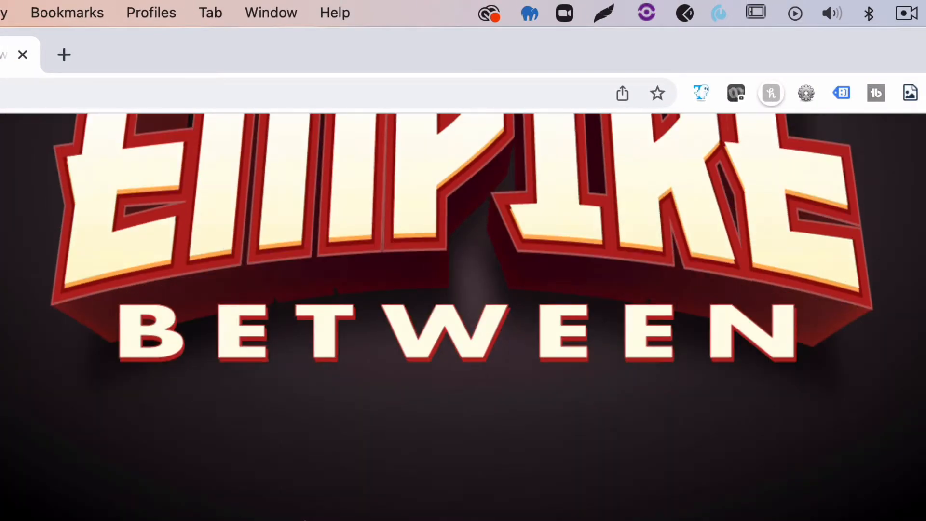
Follow the site's Youtube navigation link and browse down the channel page.
scroll(down, 3)
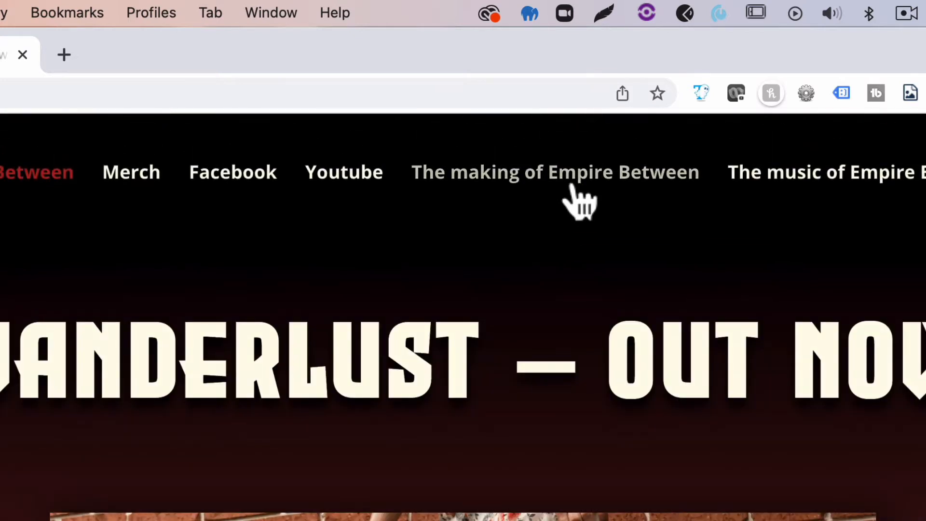
click(343, 172)
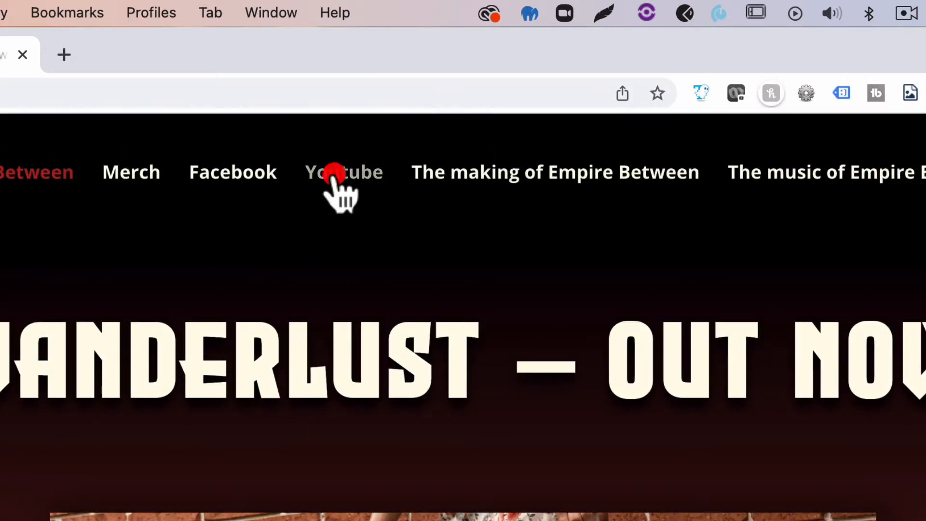
click(343, 172)
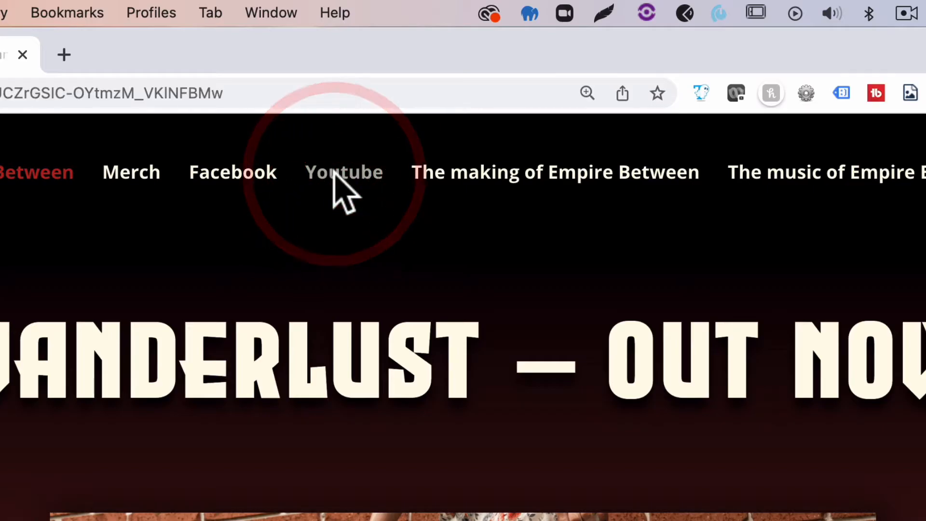
click(343, 172)
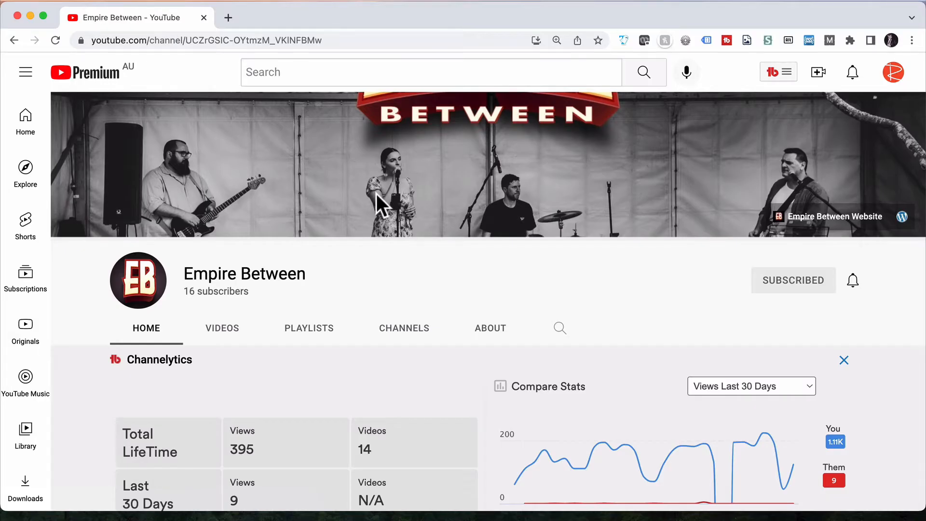
scroll(down, 3)
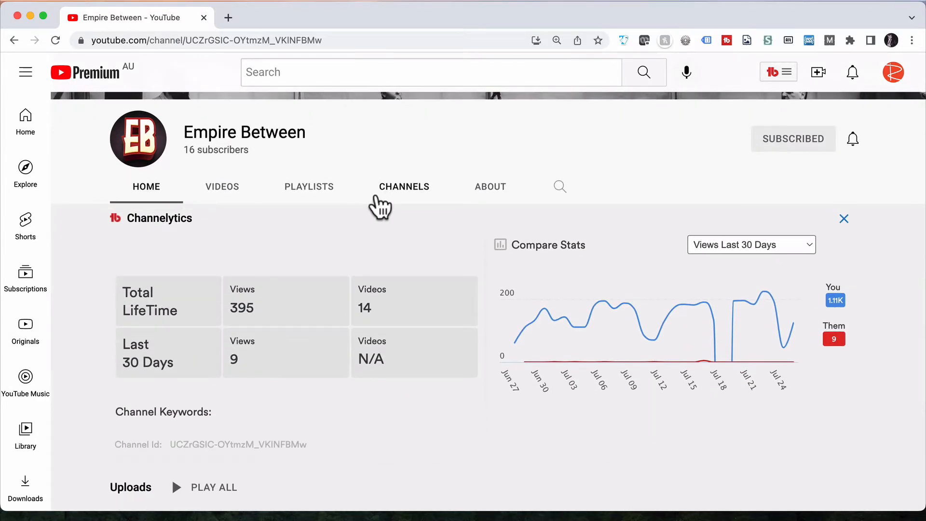
scroll(down, 3)
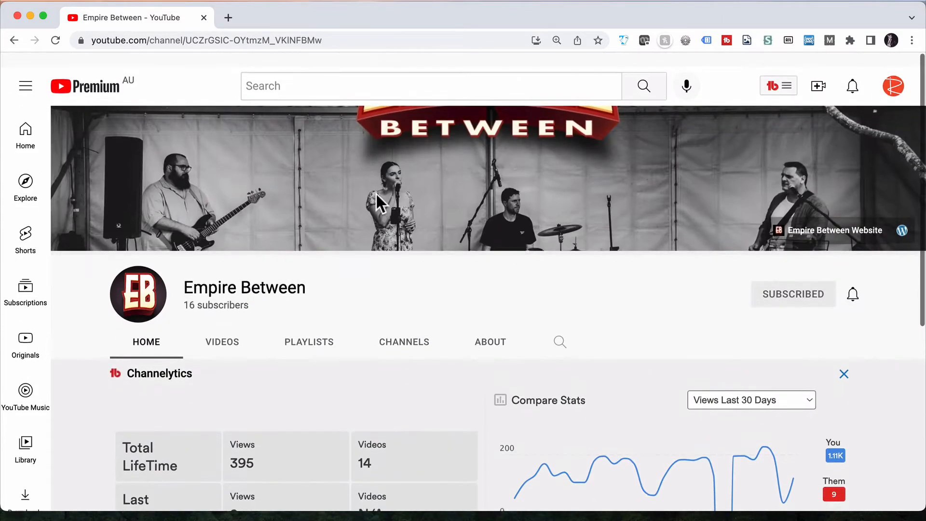
scroll(down, 3)
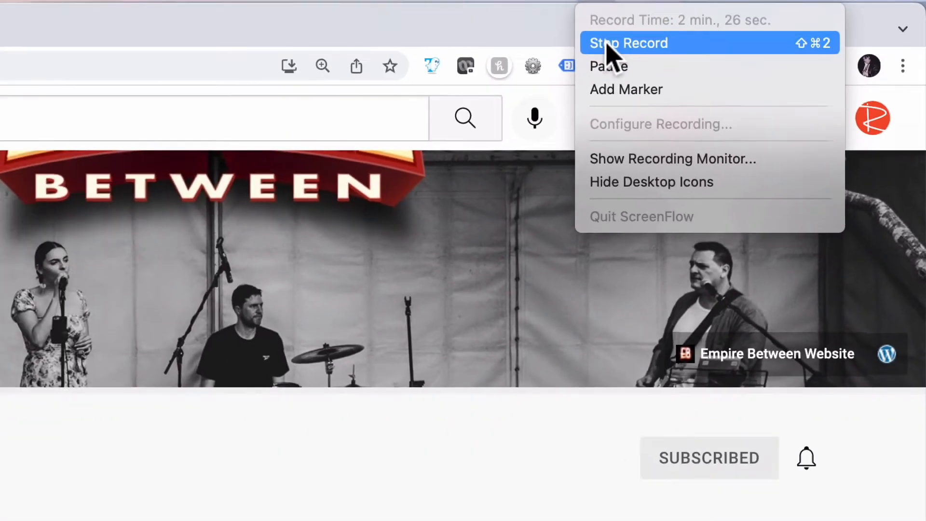
Stop recording from the menu bar and select the Screen Recording clip in the timeline.
click(627, 43)
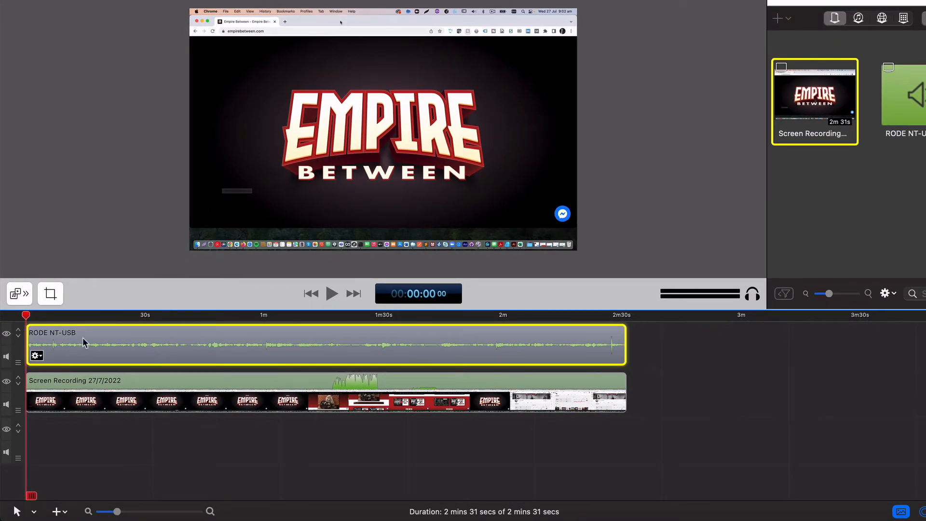
click(71, 388)
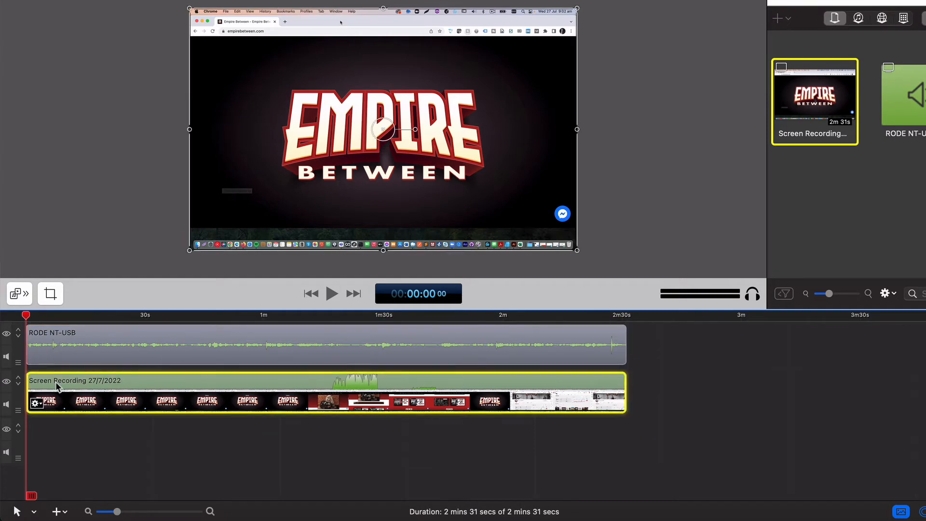
mouse_move(270, 385)
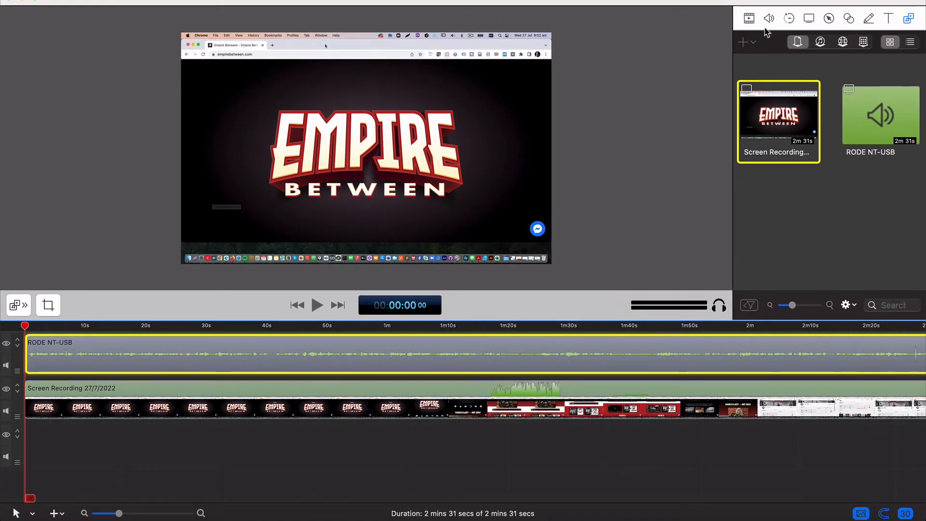
Switch on Smooth Volume Levels for the RODE NT-USB microphone clip.
click(769, 18)
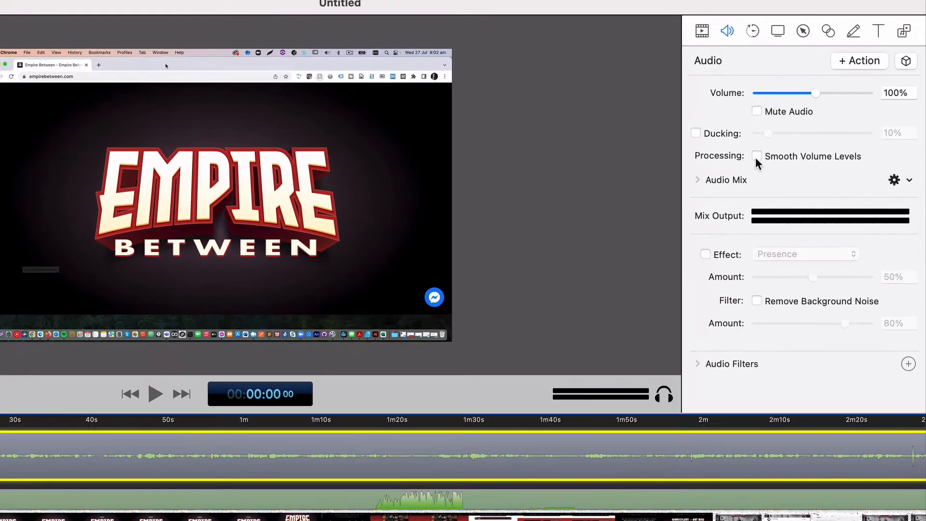
click(756, 156)
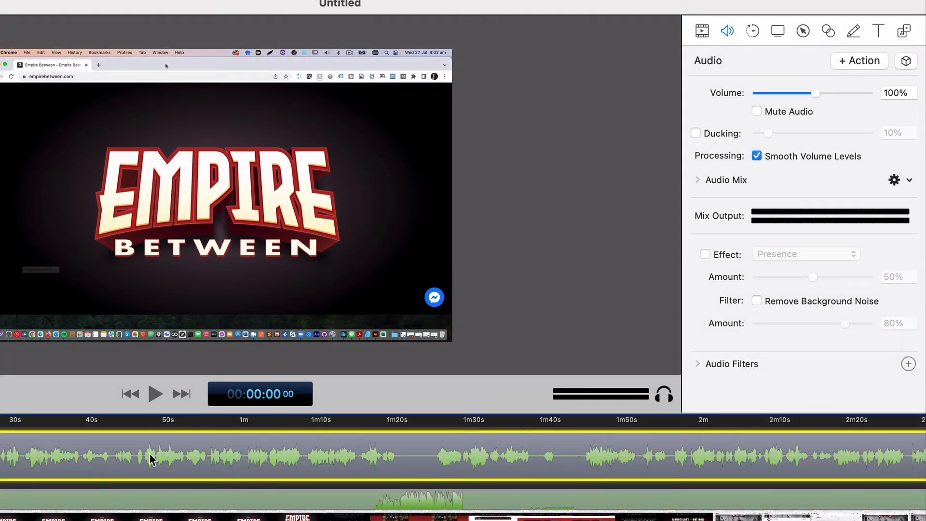
mouse_move(378, 461)
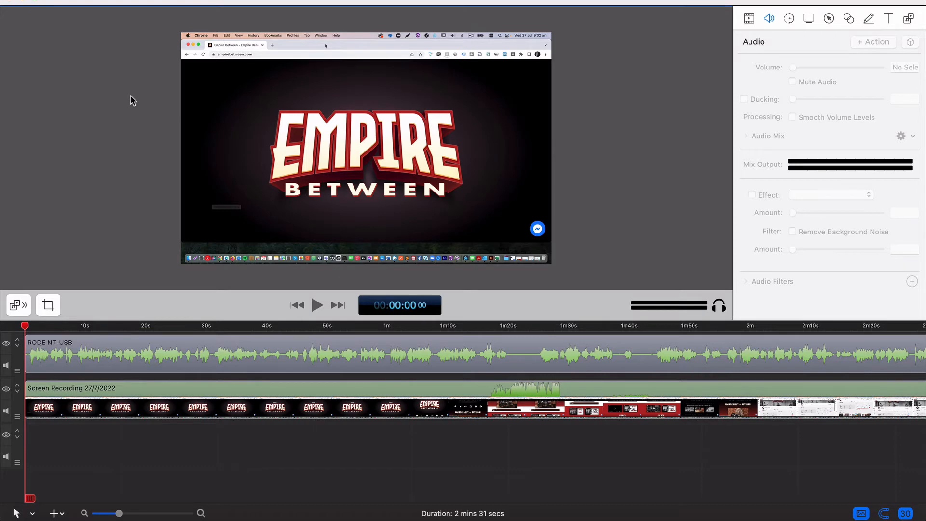
mouse_move(342, 83)
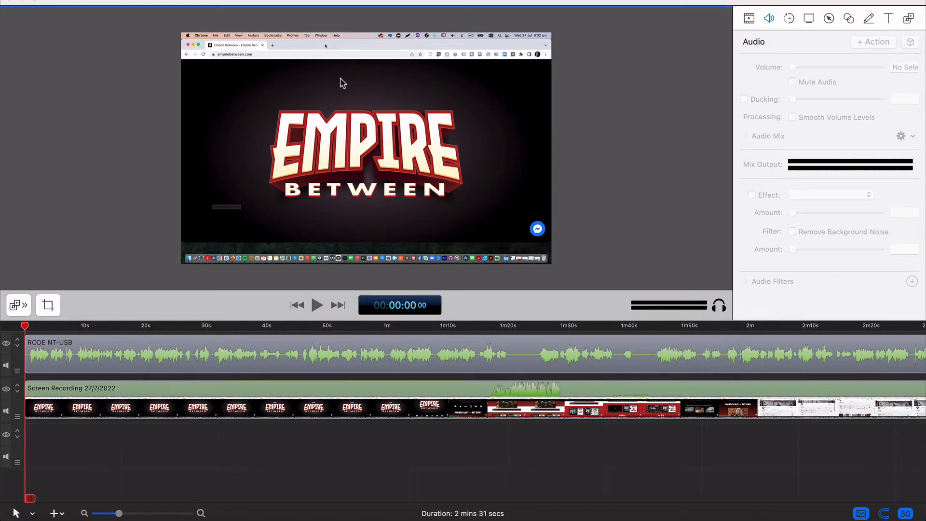
Set the document canvas to the 1080p HD preset (1920×1080).
click(145, 10)
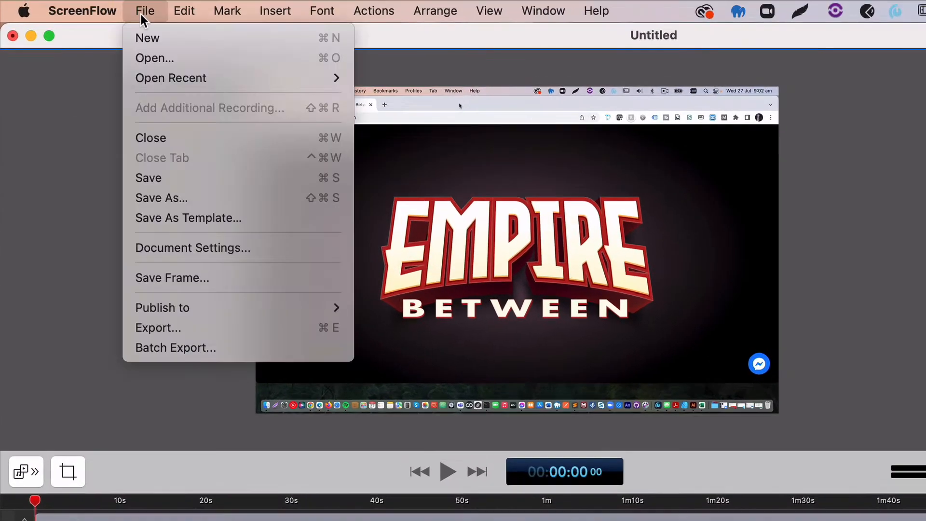
click(183, 246)
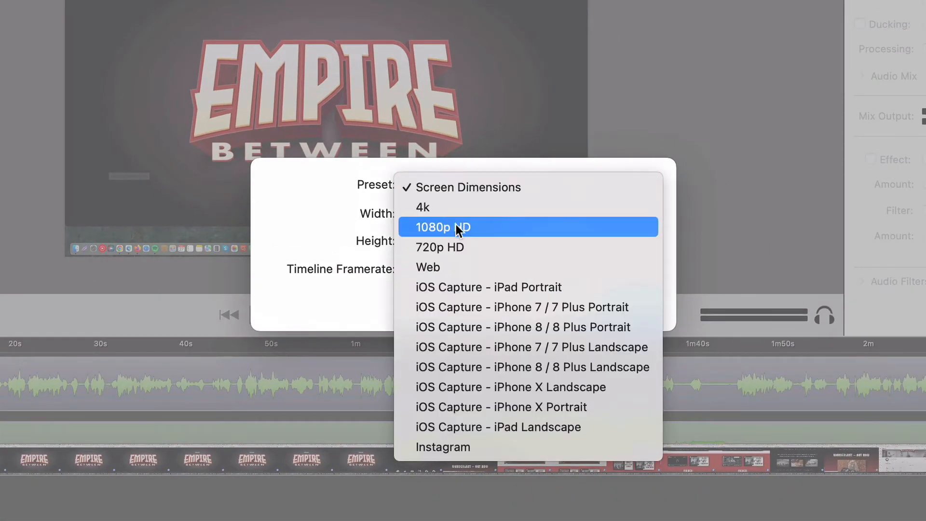
click(442, 227)
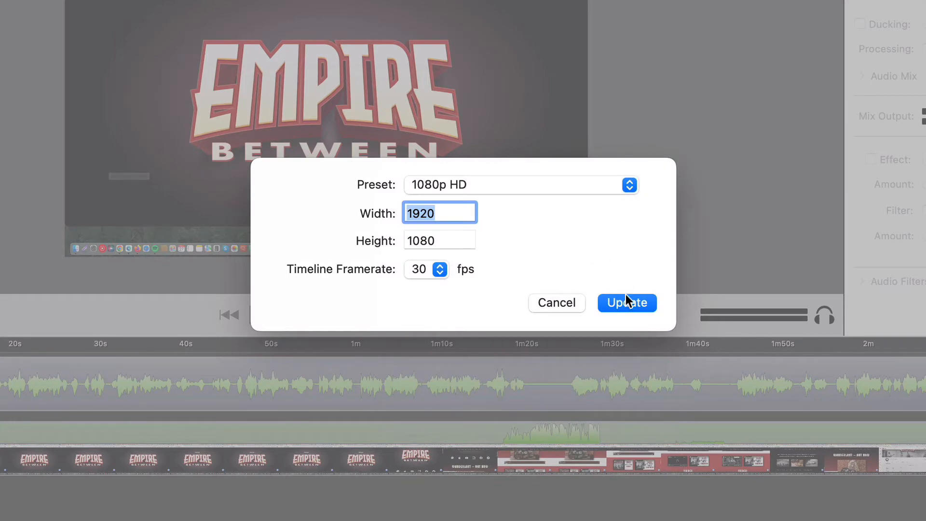
click(626, 303)
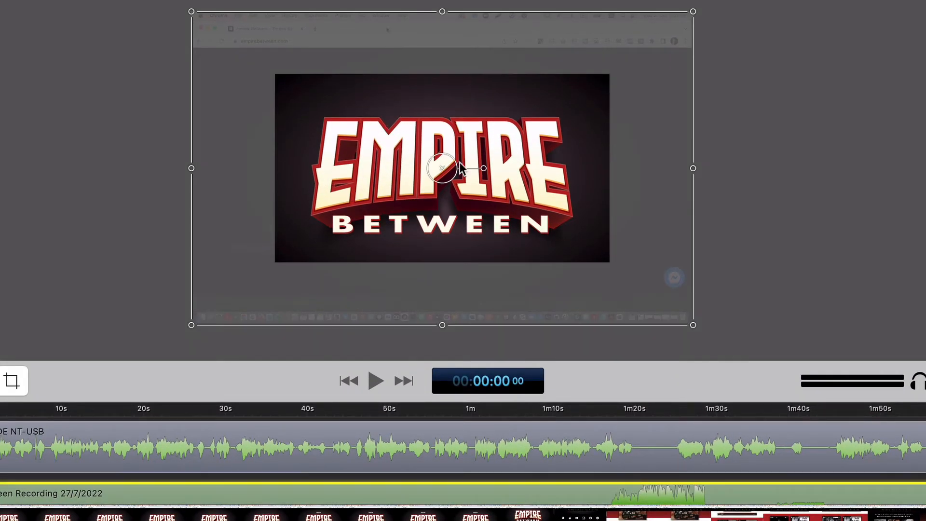
Resize the screen recording with its corner handles until it fits the canvas frame.
drag(191, 11, 232, 38)
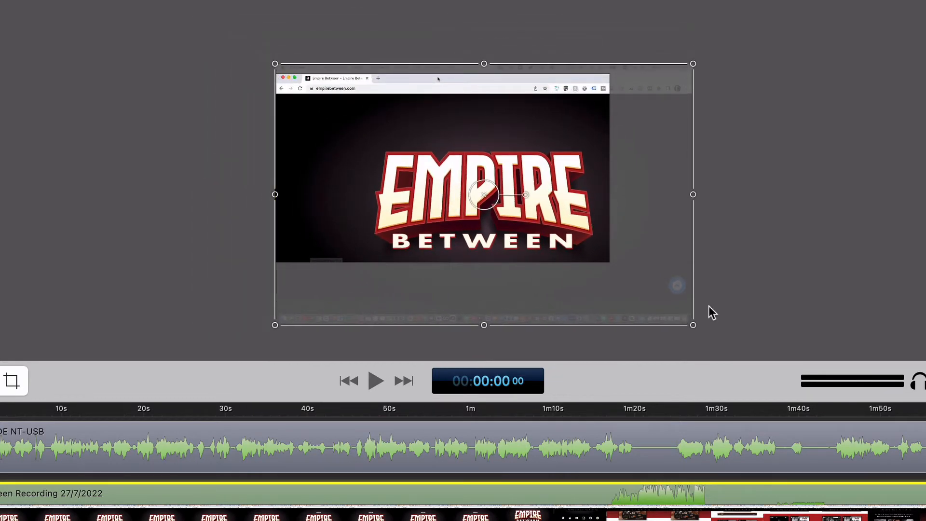
drag(692, 325, 626, 284)
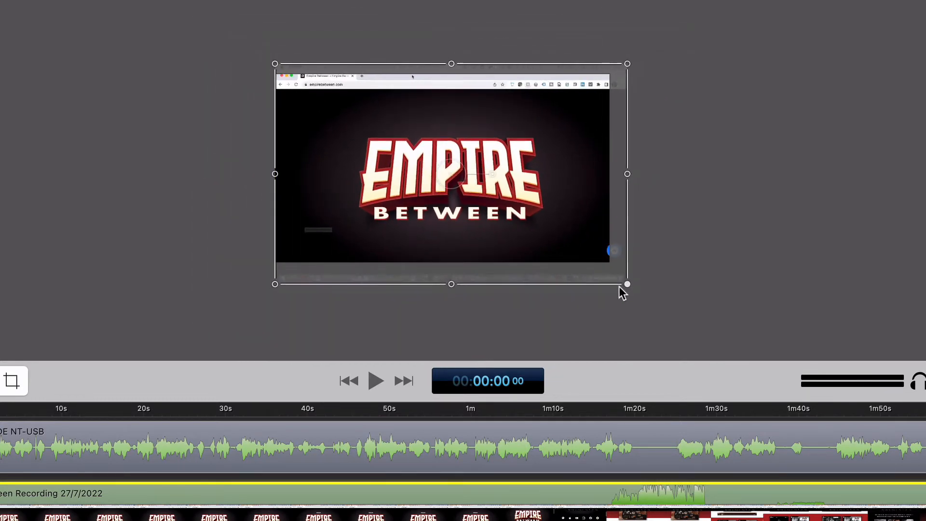
drag(627, 283, 610, 272)
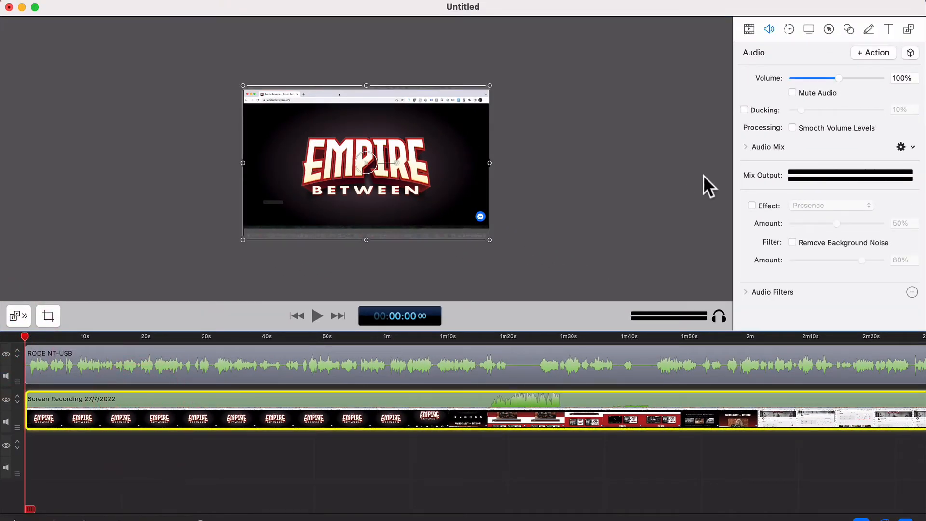
Enlarge the recorded pointer and choose the Radar click effect in the Screen Recording inspector.
click(789, 29)
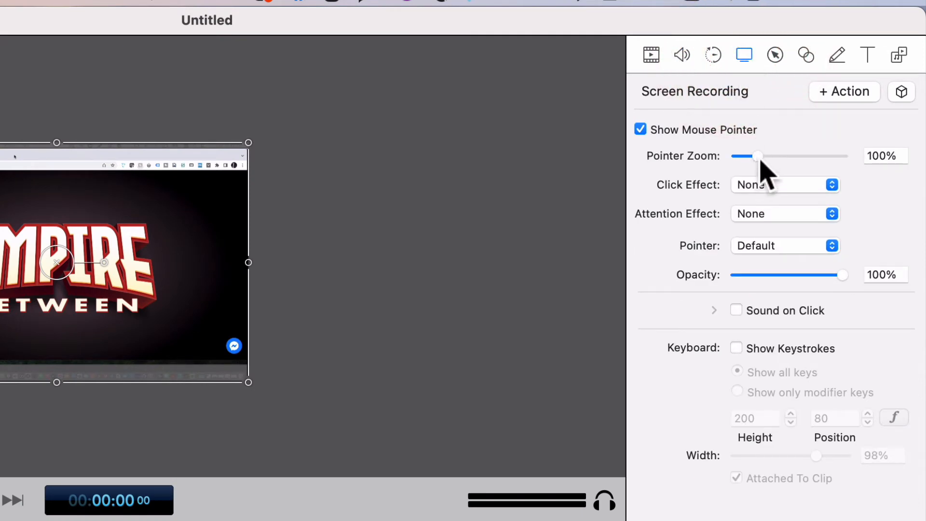
drag(759, 156, 776, 156)
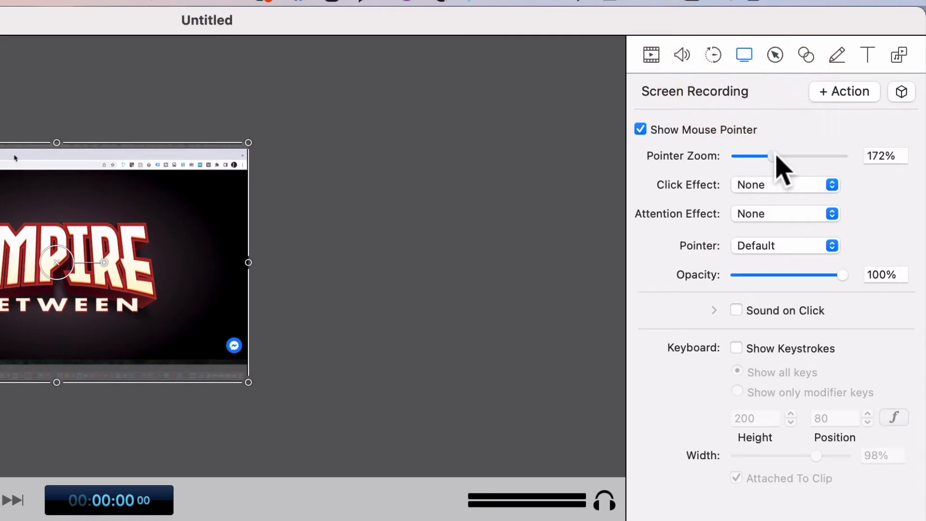
drag(751, 156, 780, 156)
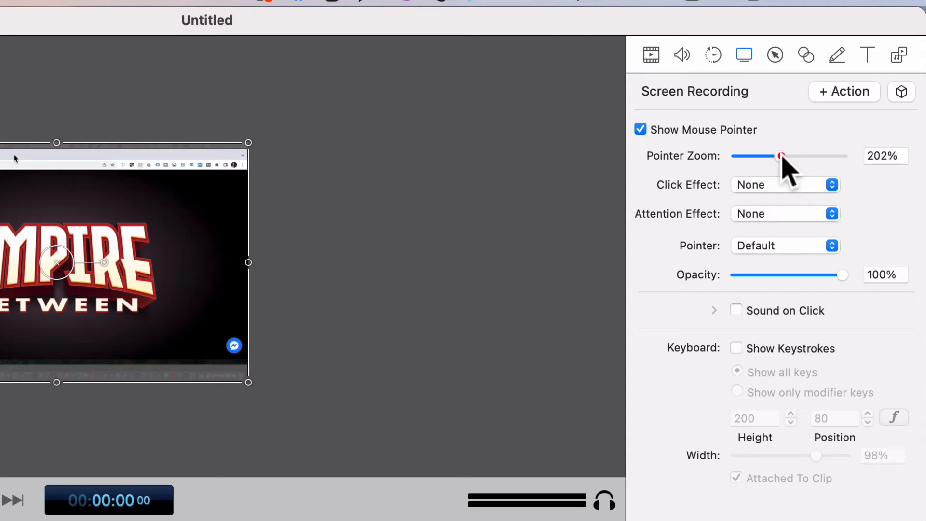
click(785, 184)
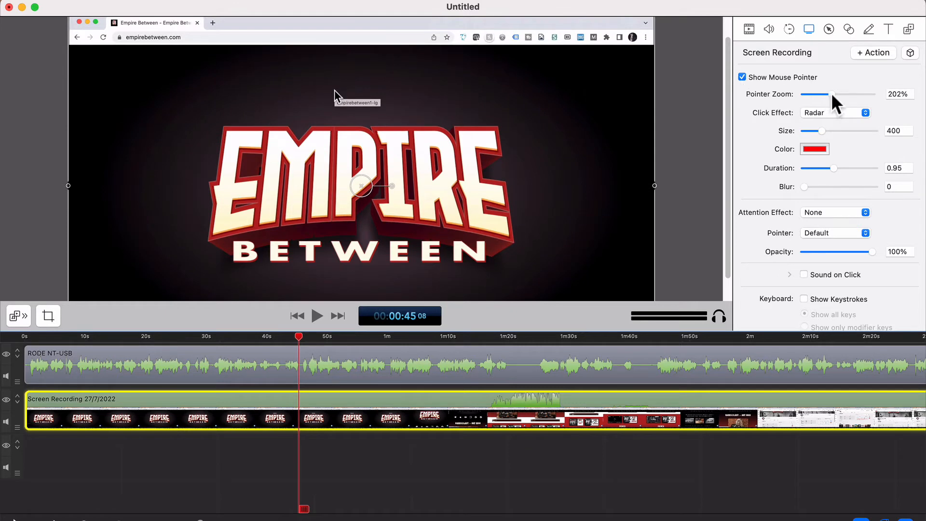
Experiment with Pointer Zoom sizes and settle at 216%.
drag(814, 94, 876, 94)
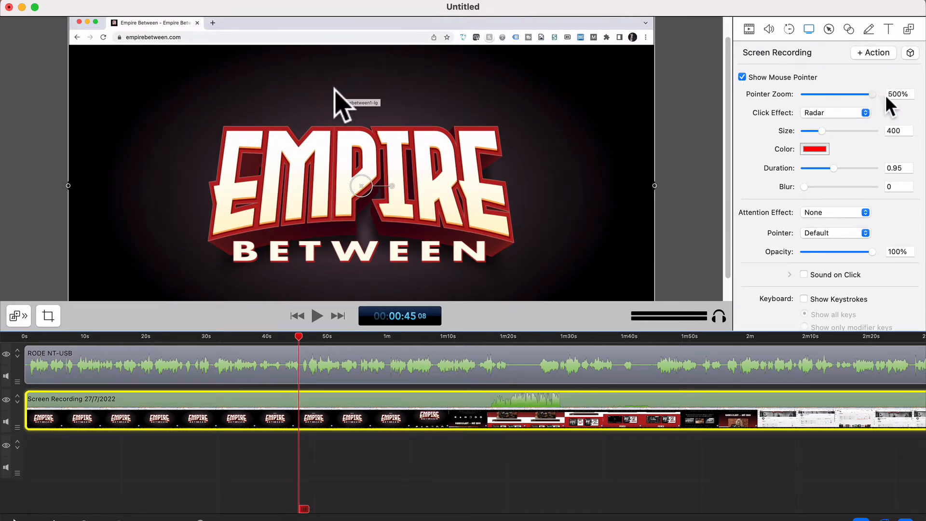
drag(876, 94, 812, 93)
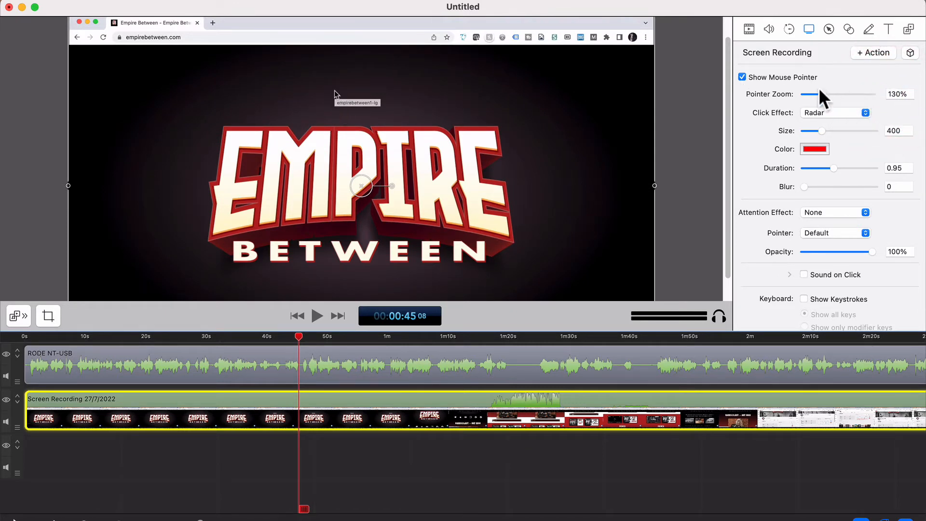
drag(818, 93, 868, 94)
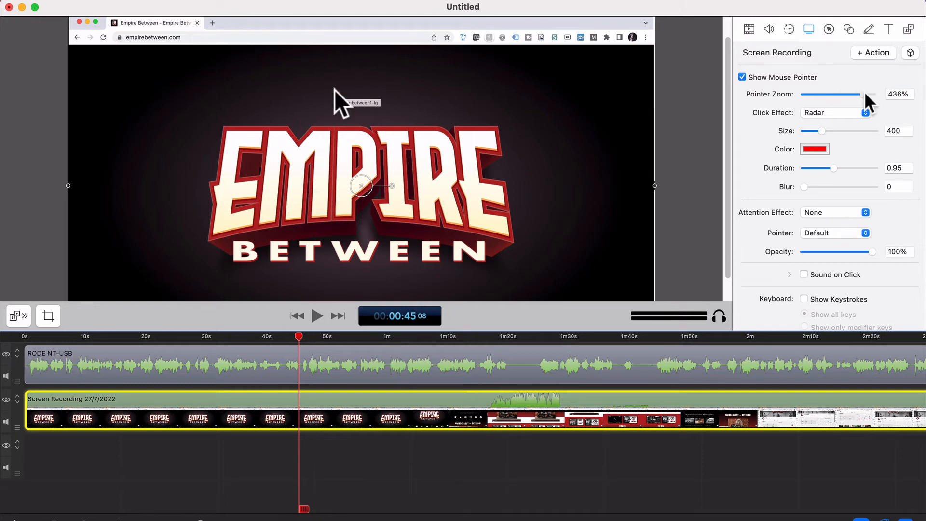
drag(862, 94, 851, 95)
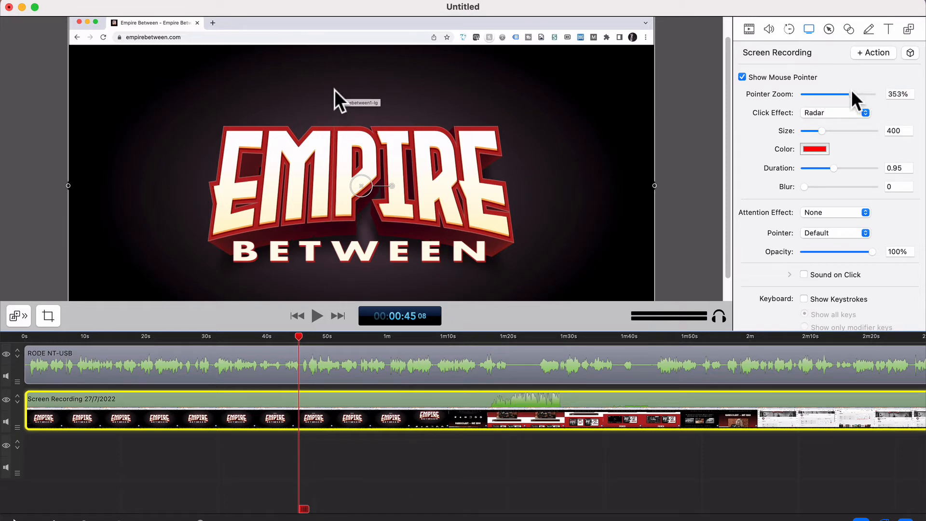
drag(845, 93, 807, 94)
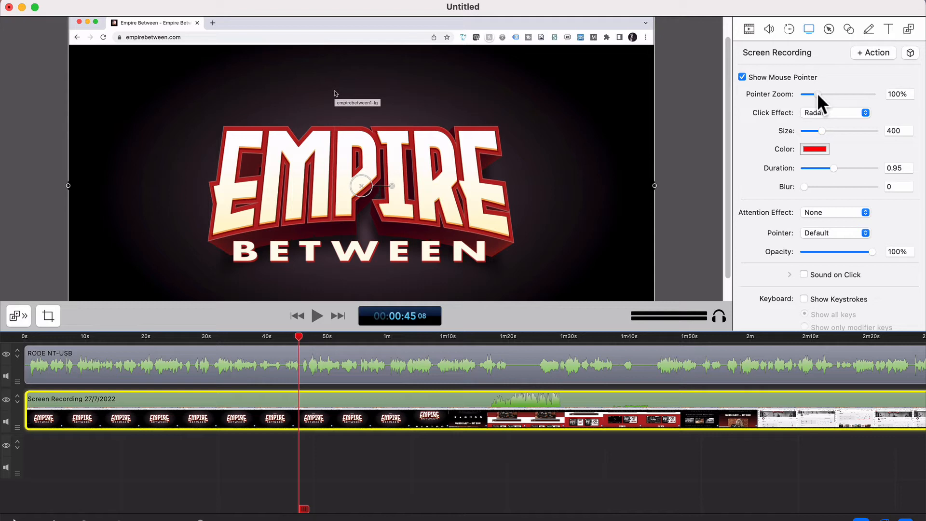
drag(807, 93, 861, 94)
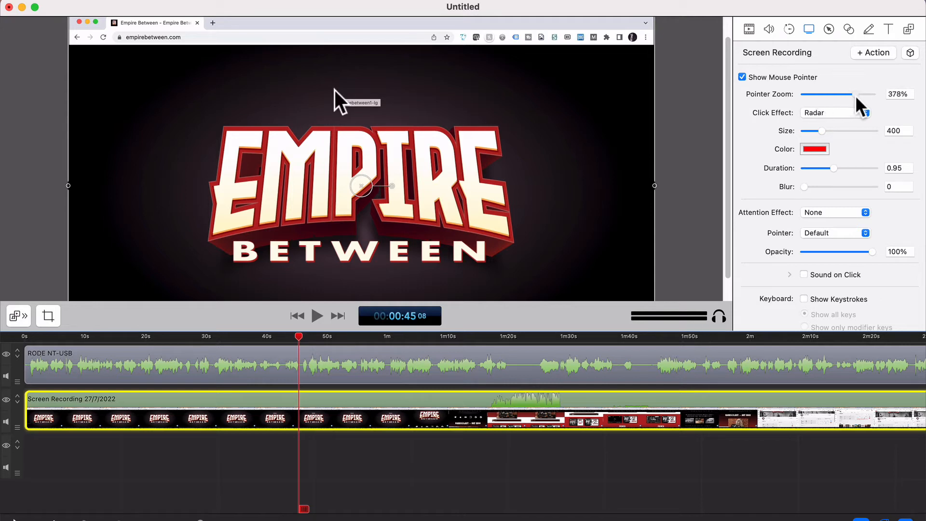
drag(846, 94, 843, 95)
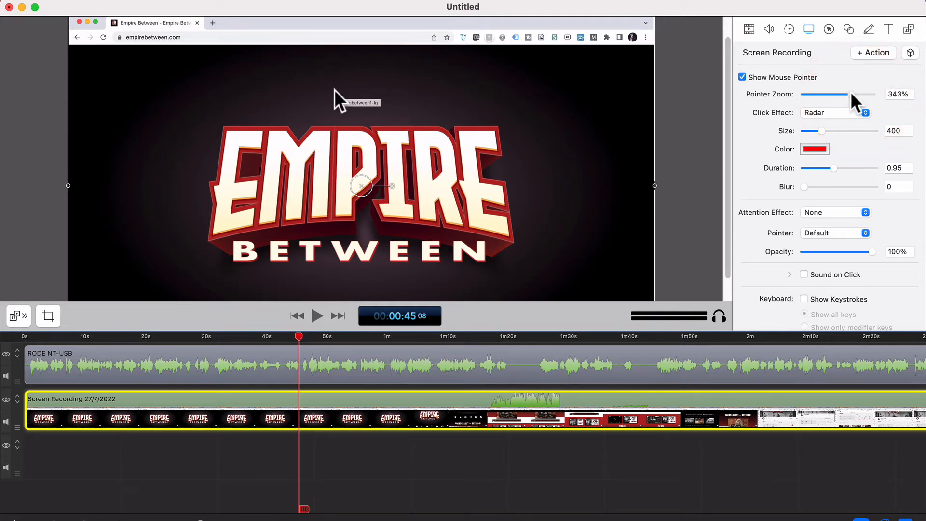
drag(847, 95, 817, 95)
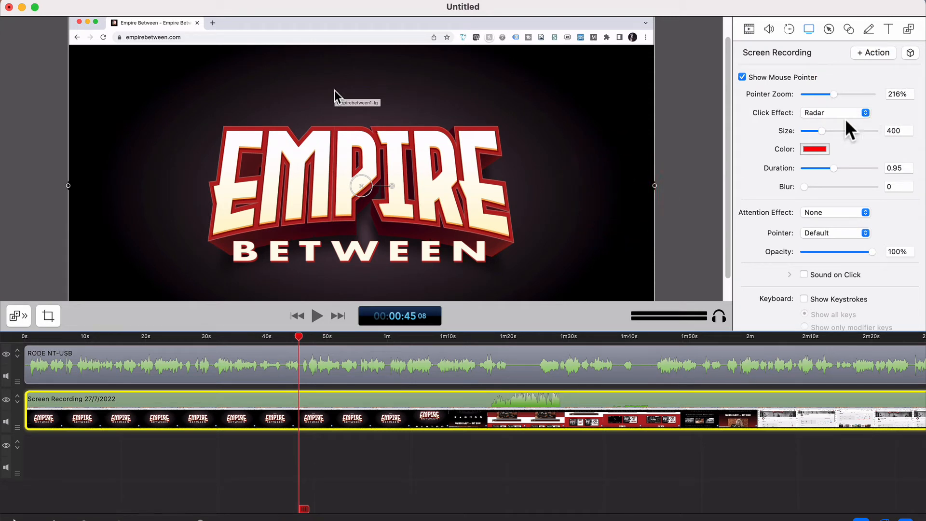
Scrub the playhead to where the song player's music starts playing.
click(395, 336)
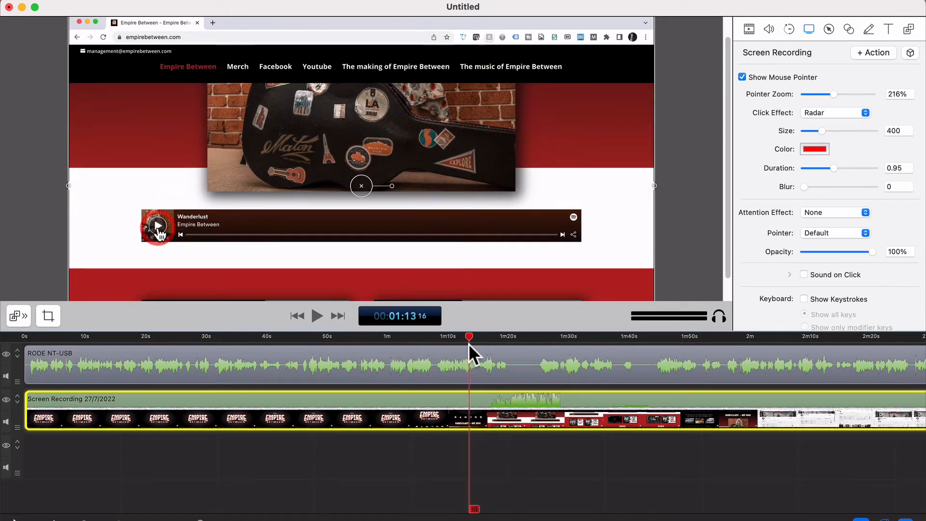
click(158, 228)
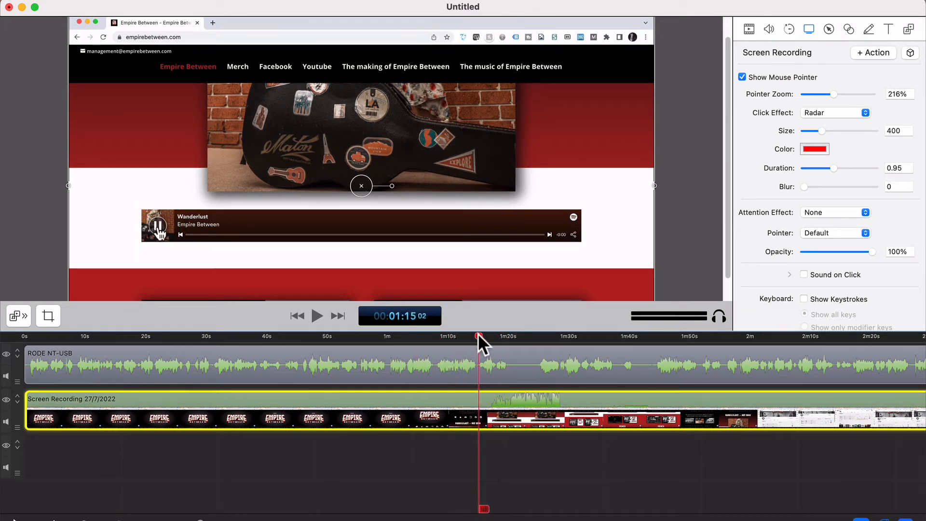
drag(483, 341, 471, 341)
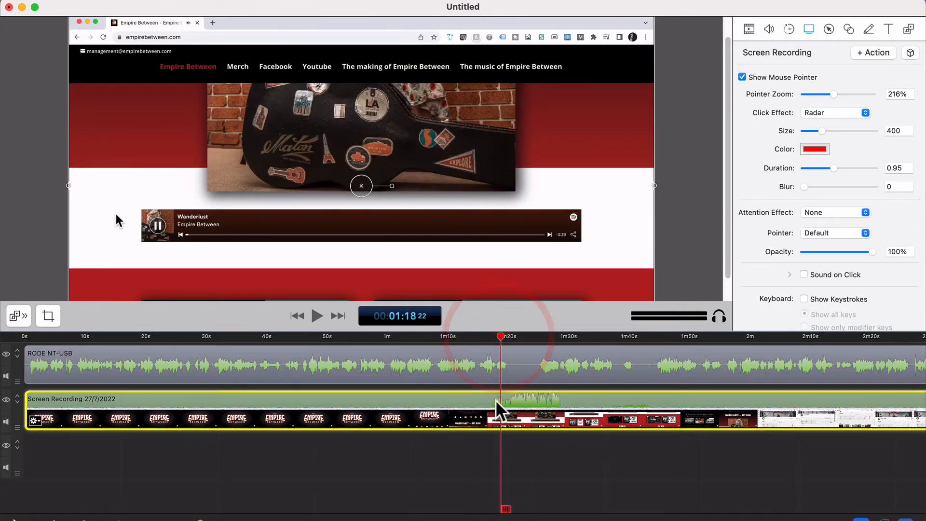
drag(502, 337, 483, 336)
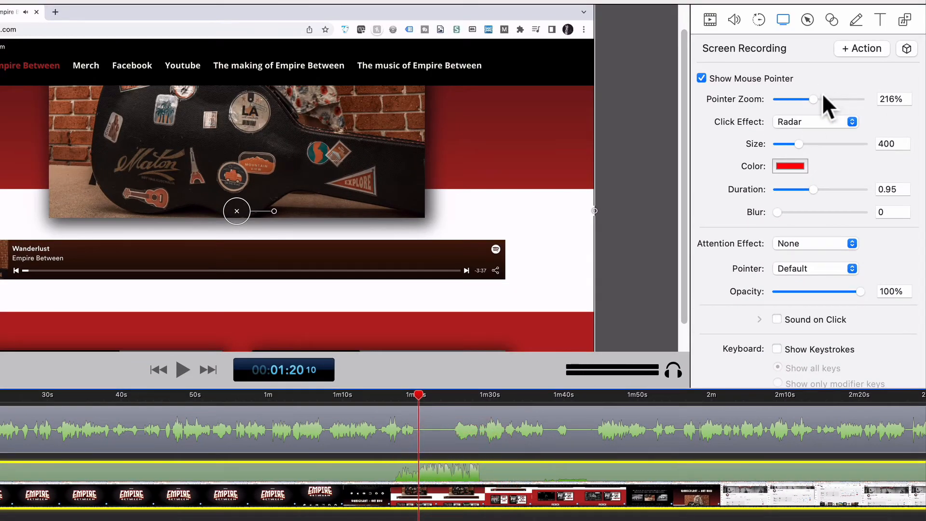
Drag the clip's Volume slider down to below half in the Audio inspector.
click(735, 19)
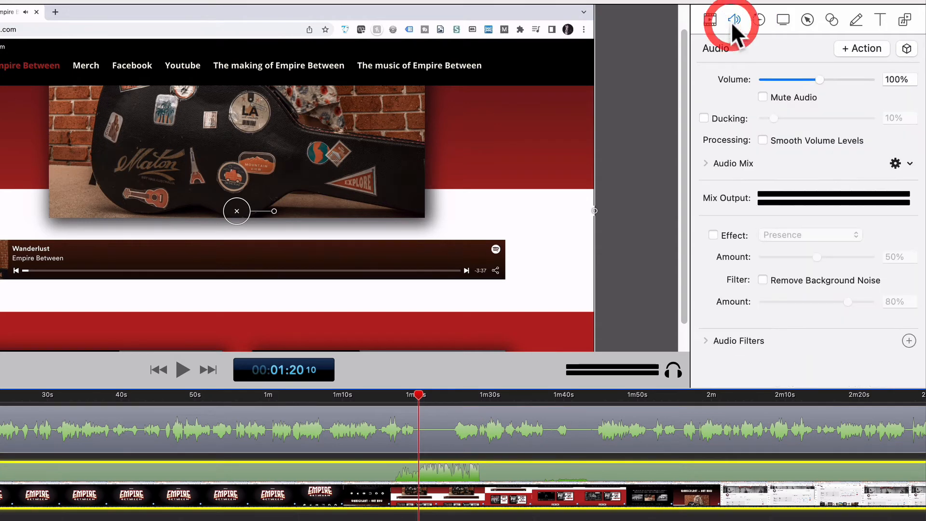
mouse_move(584, 364)
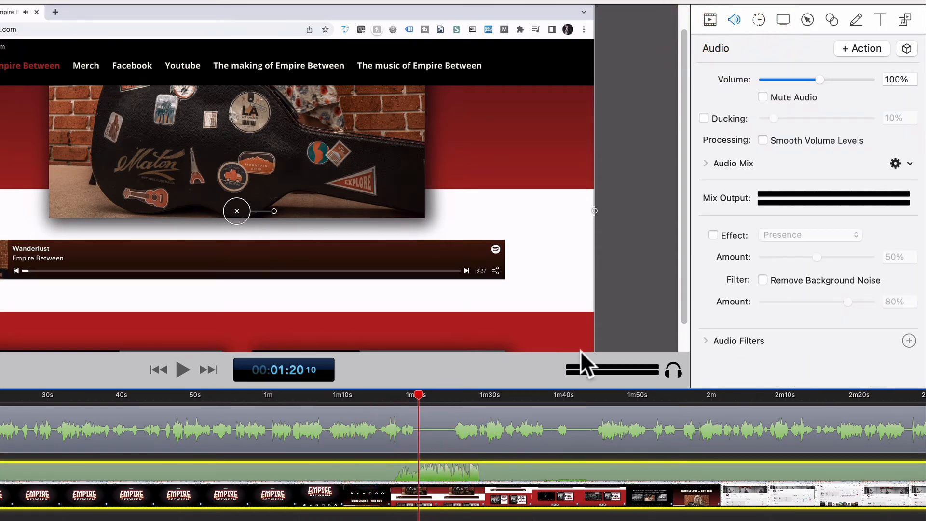
drag(819, 79, 791, 79)
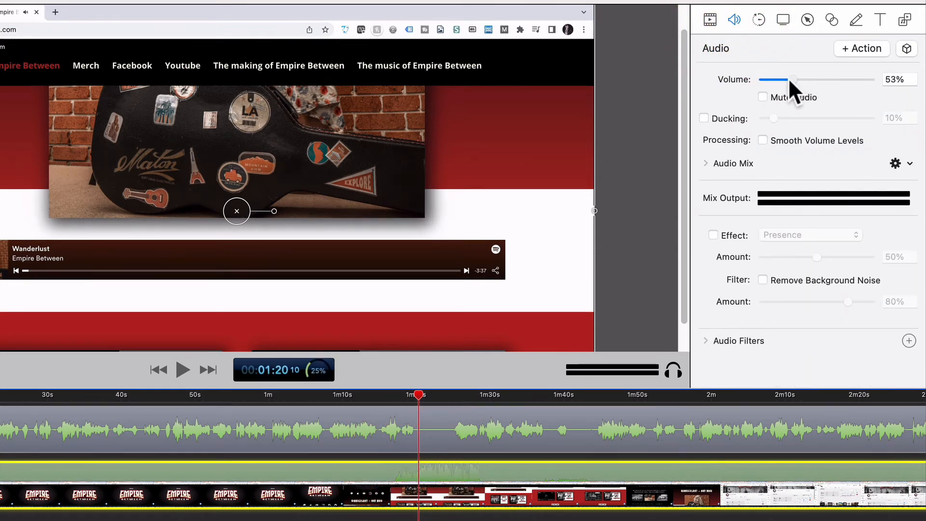
drag(794, 79, 790, 79)
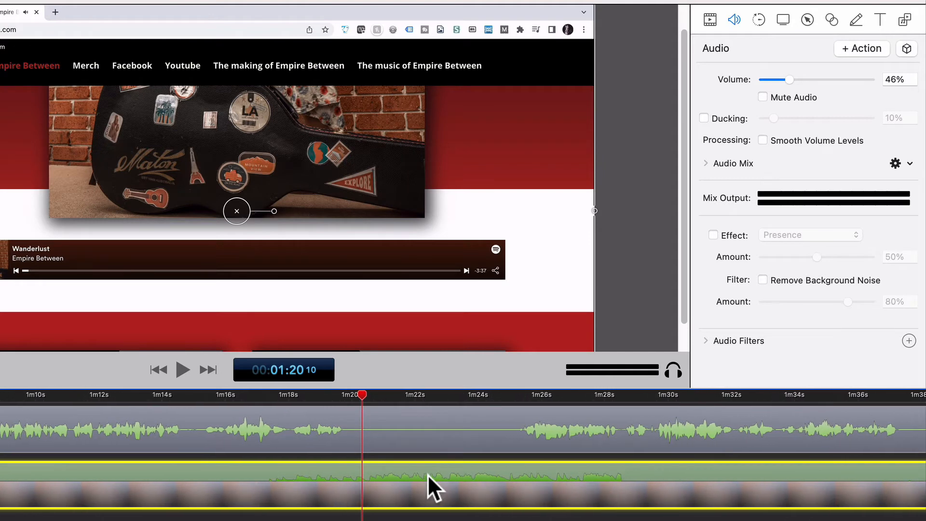
drag(790, 79, 812, 79)
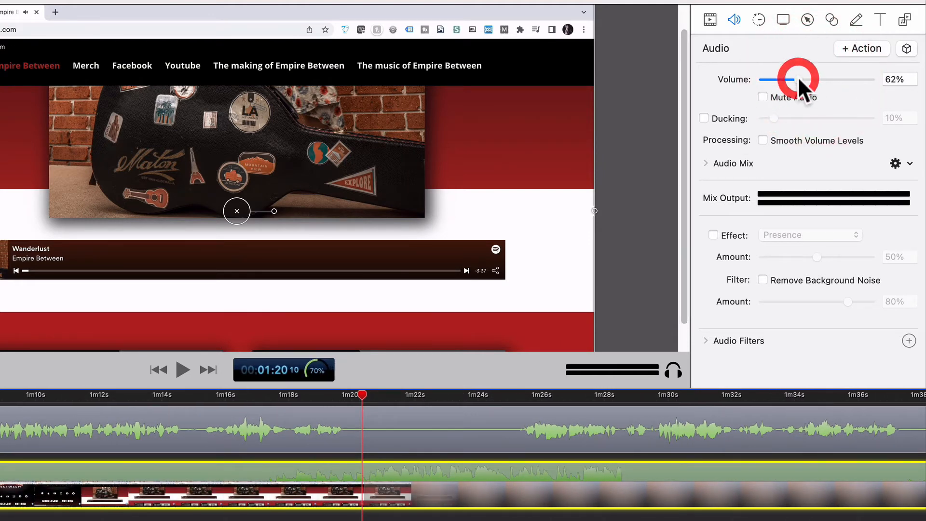
drag(798, 79, 776, 79)
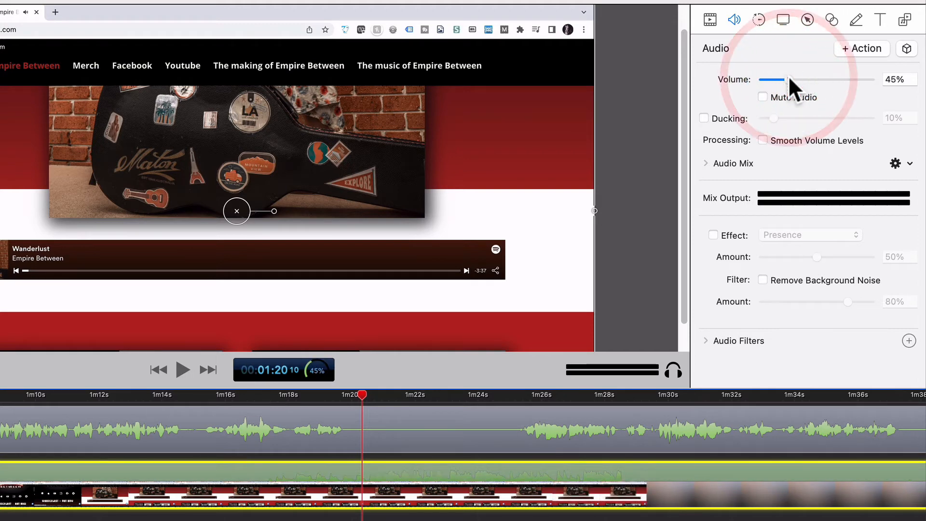
Play back from before the music and fine-tune the volume to about 43%.
click(312, 394)
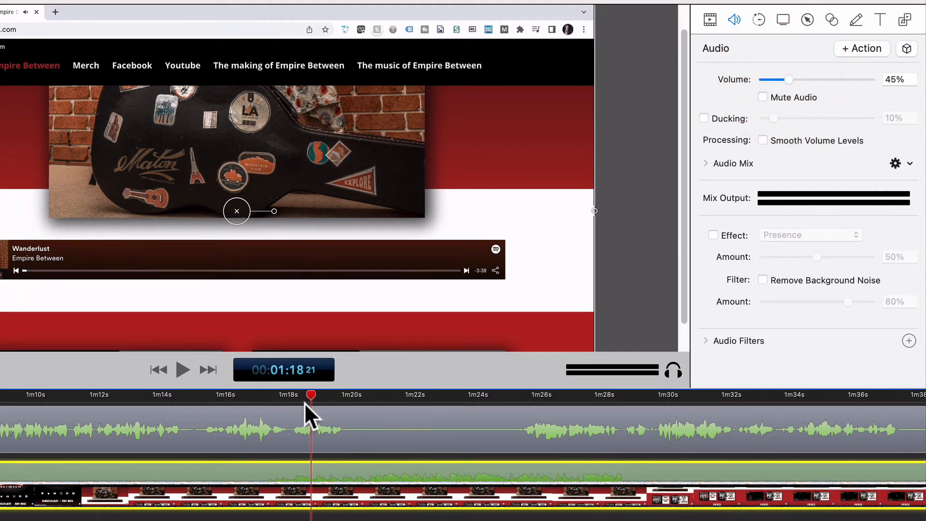
click(182, 369)
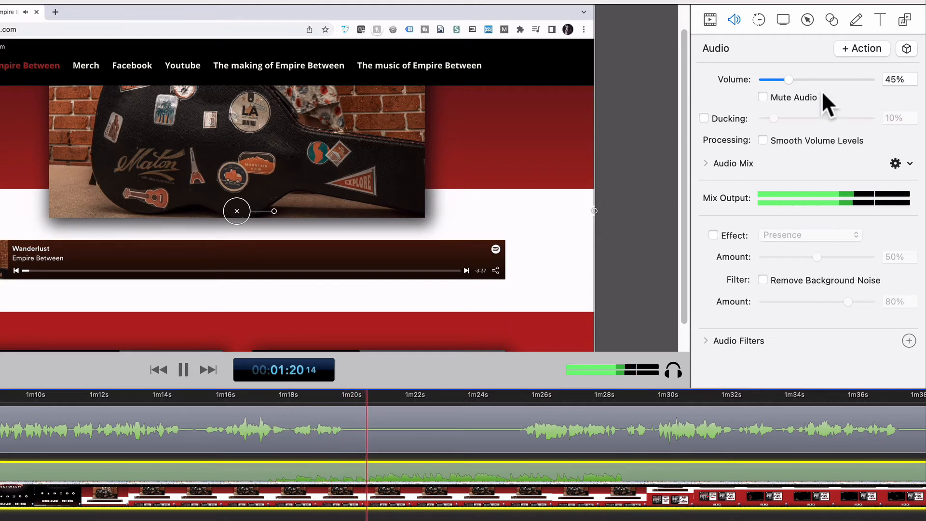
drag(791, 79, 767, 79)
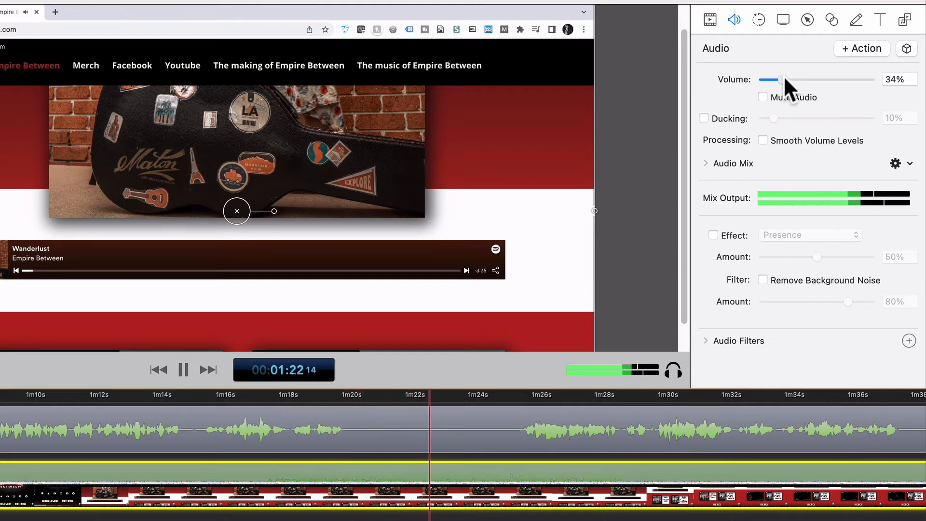
drag(778, 79, 785, 80)
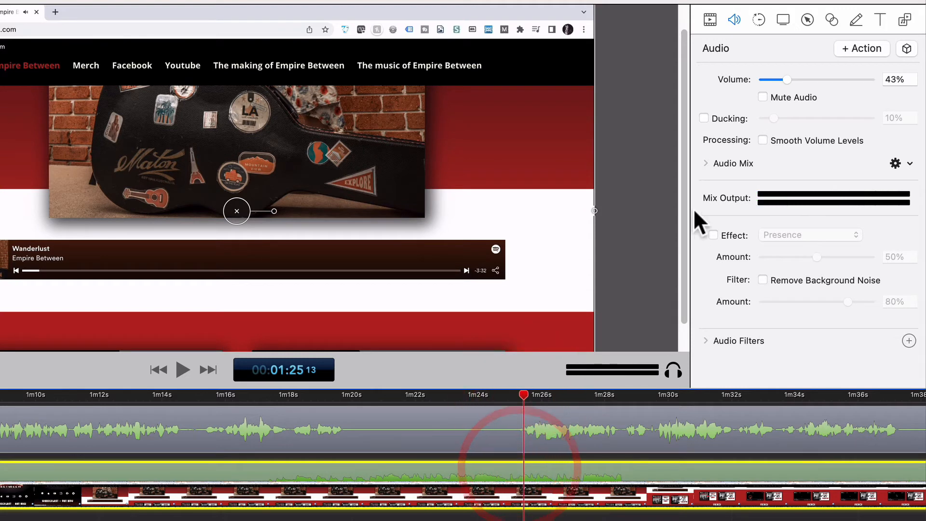
Add a volume action dropping the short audio clip to 13%, preview it, and reselect the main clip.
click(861, 48)
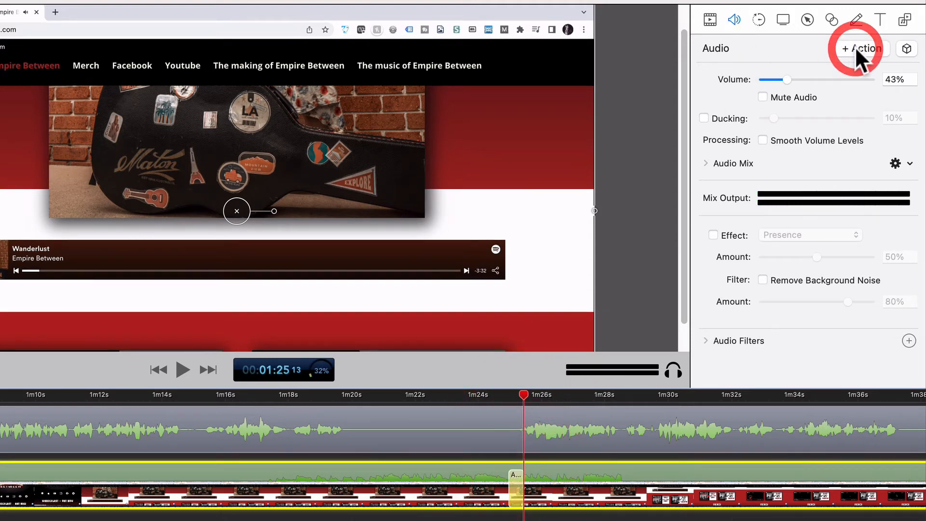
drag(791, 79, 766, 79)
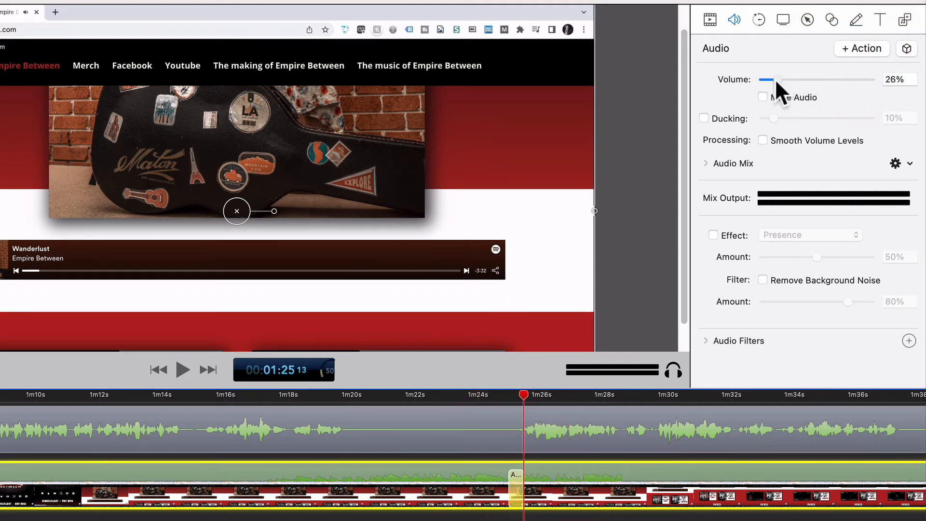
drag(770, 79, 766, 79)
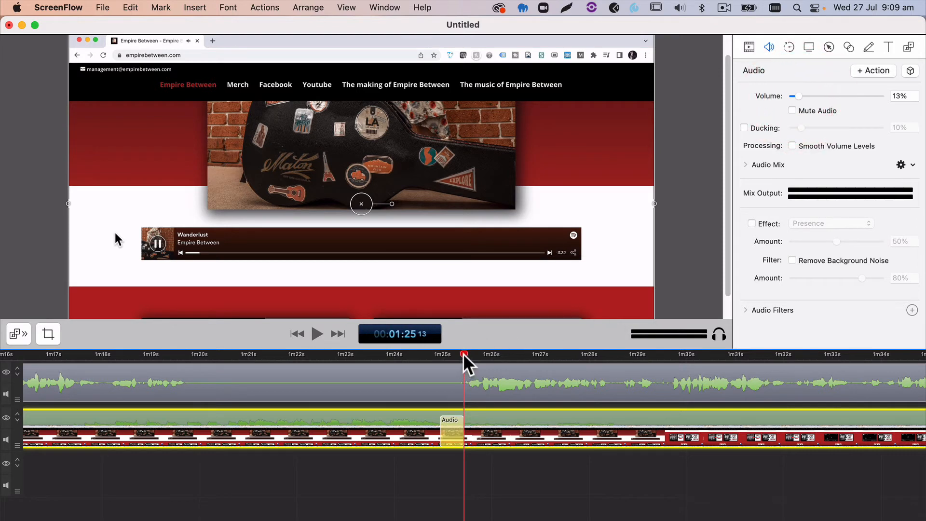
click(317, 333)
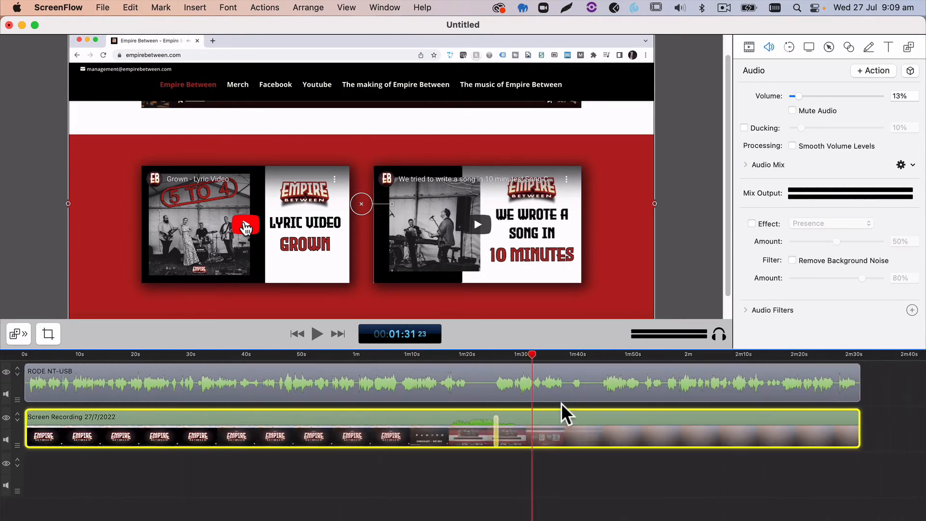
click(240, 354)
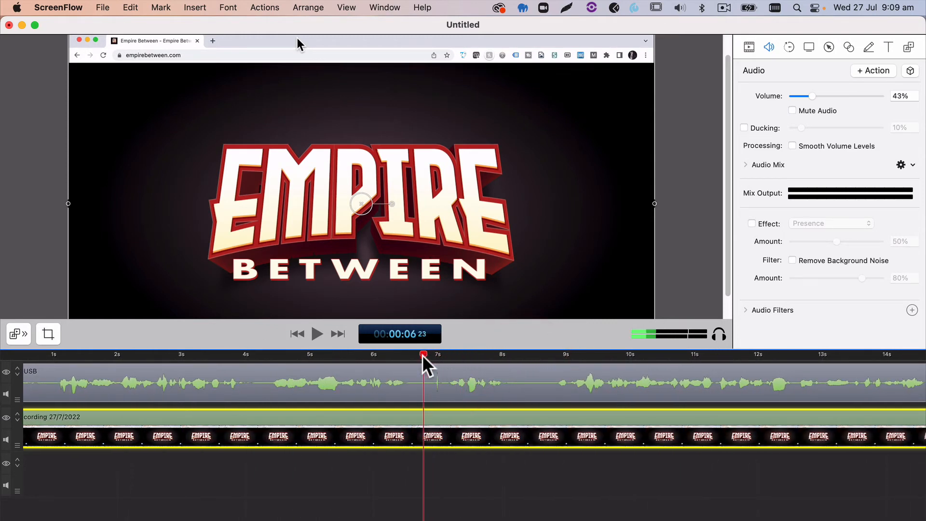
Scrub to the pause near 7 seconds, split the tracks there, and check playback.
drag(423, 354, 436, 354)
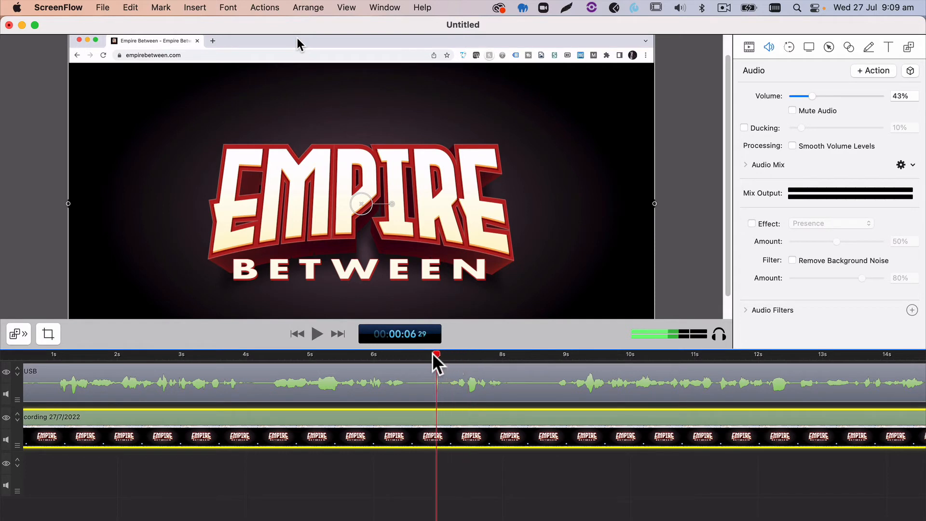
click(317, 333)
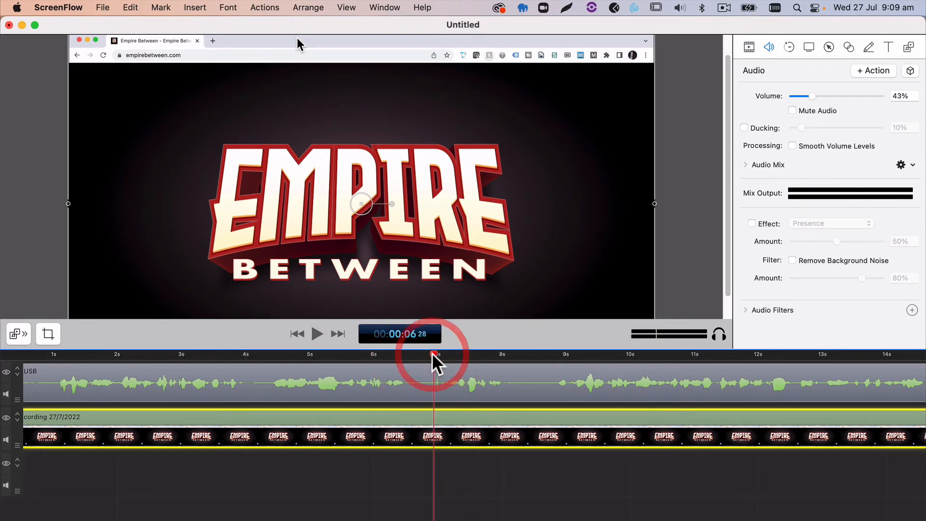
click(440, 354)
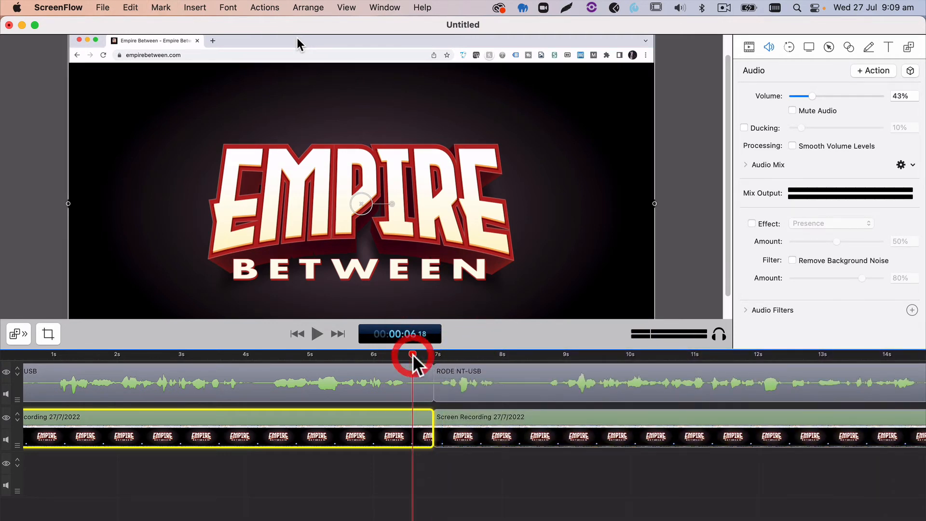
click(317, 333)
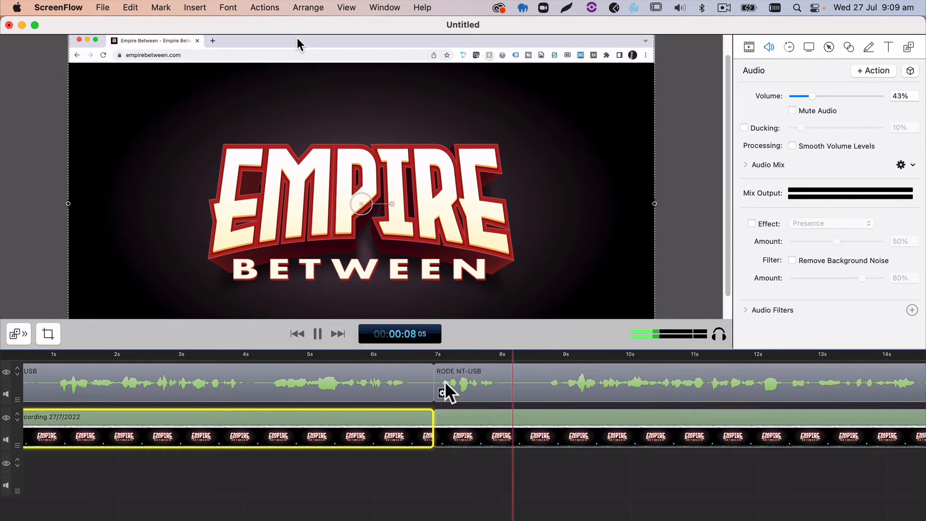
click(317, 332)
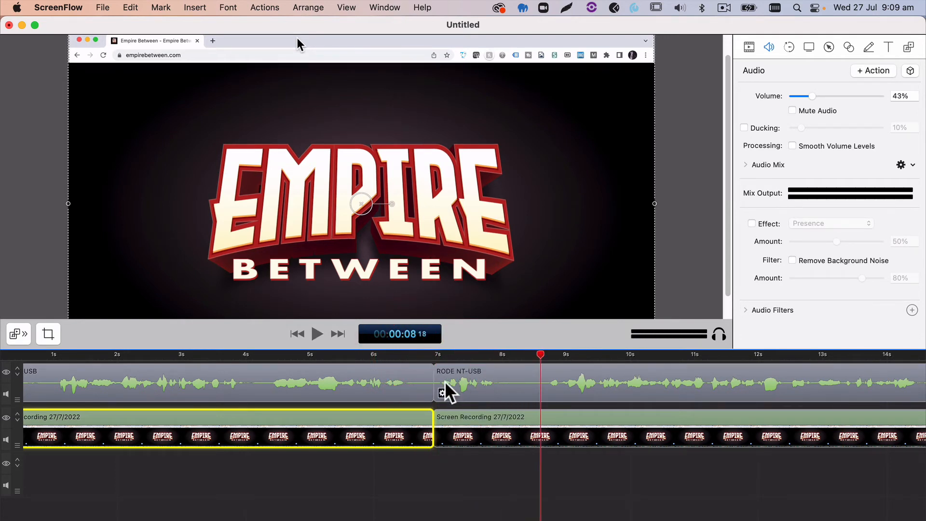
Play forward to about 31 seconds, split again, and check the cut.
scroll(right, 3)
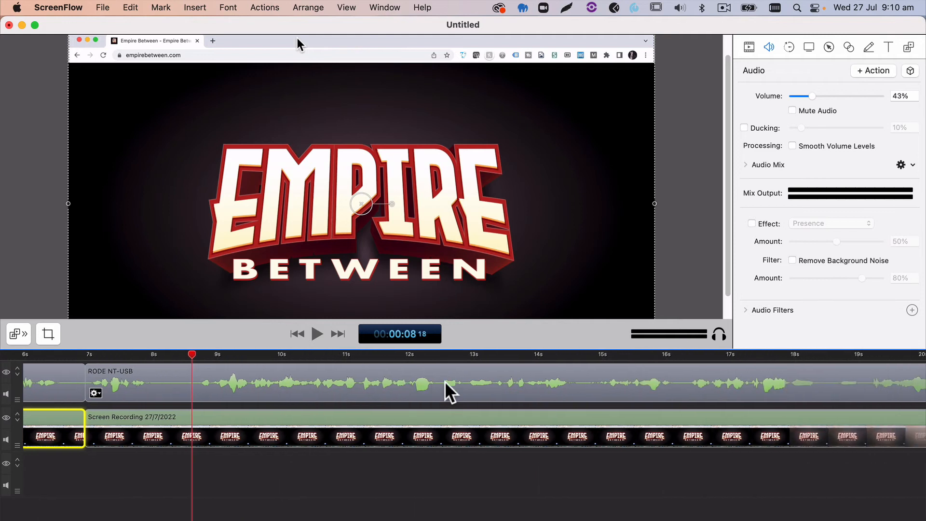
scroll(right, 3)
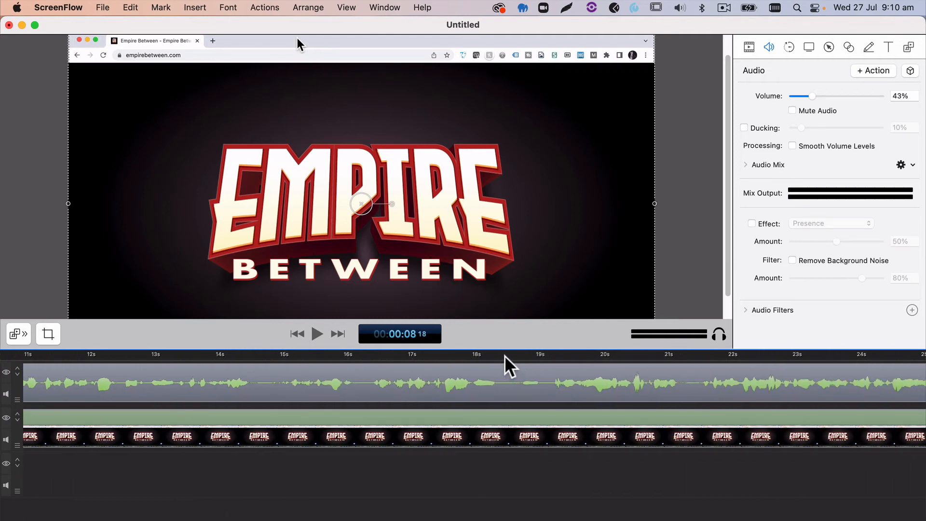
click(317, 333)
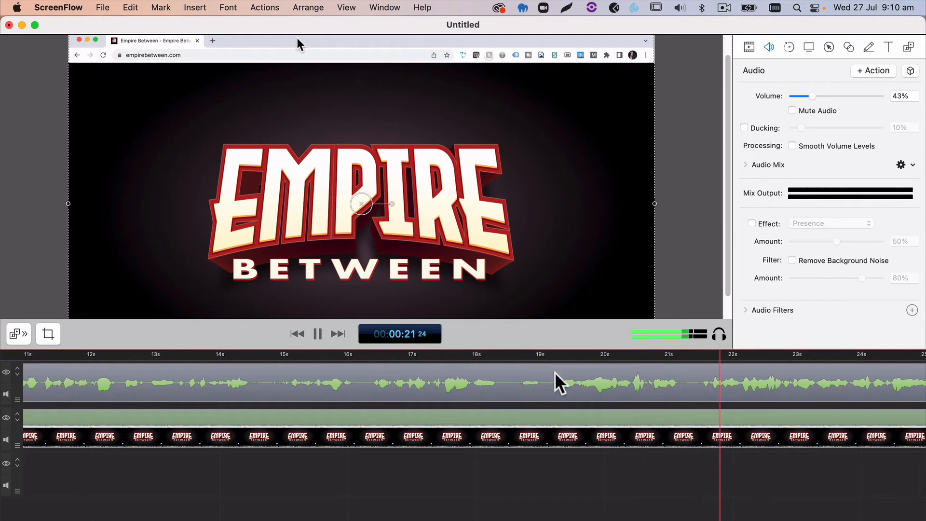
click(317, 332)
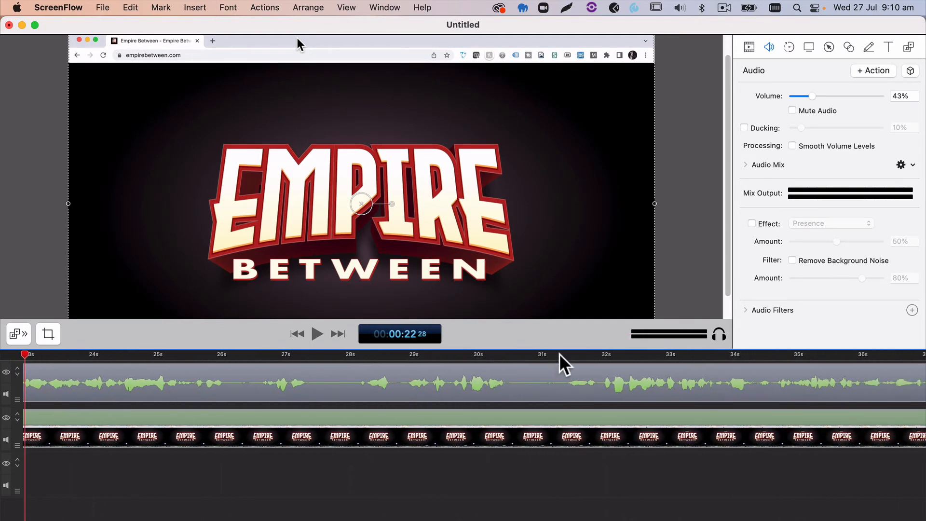
click(317, 333)
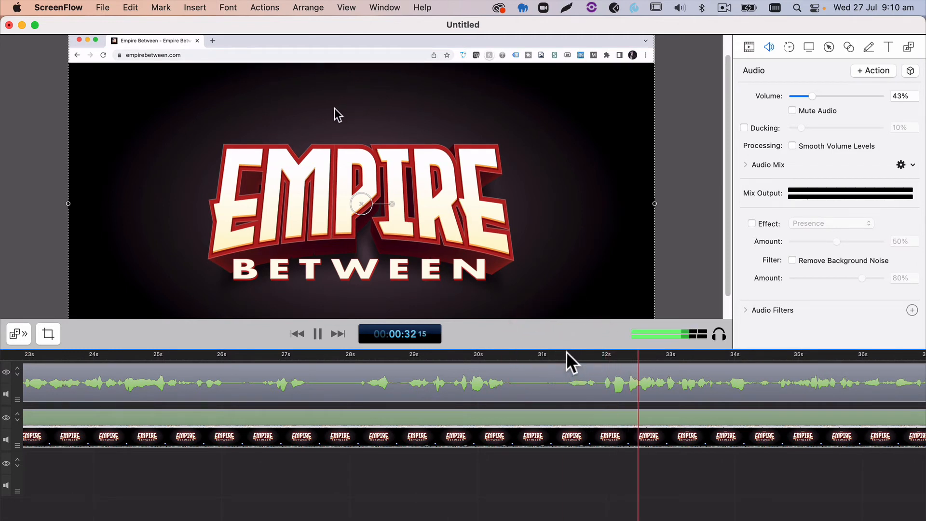
click(535, 354)
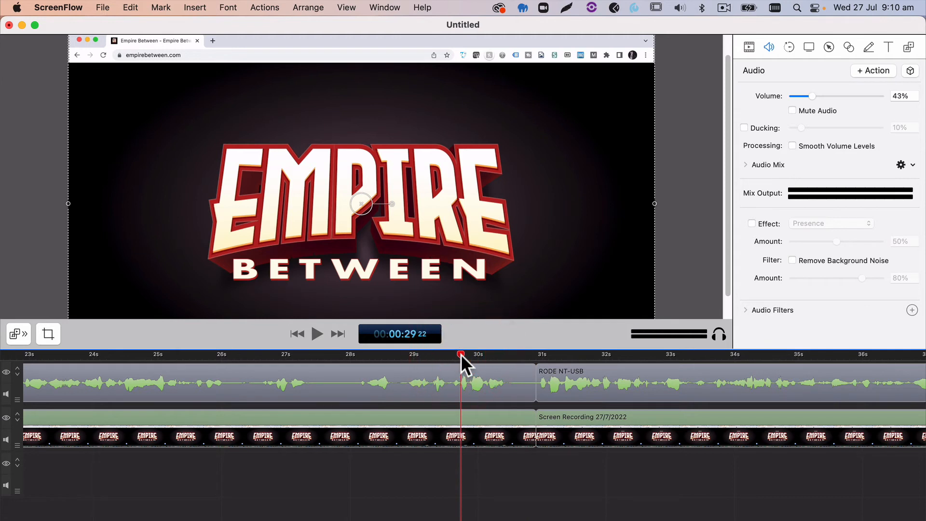
click(318, 333)
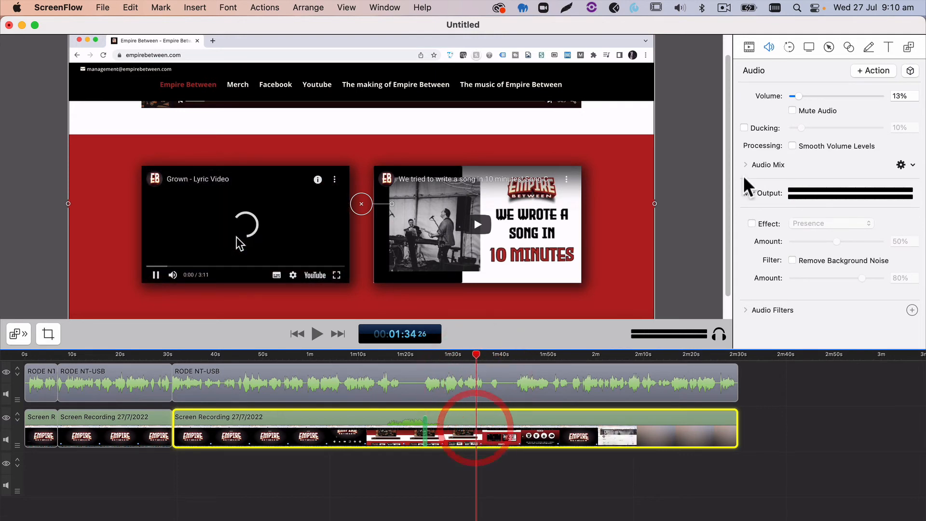
Add a video action near 1:35 shrinking the screen recording to about 67% on the canvas.
click(748, 46)
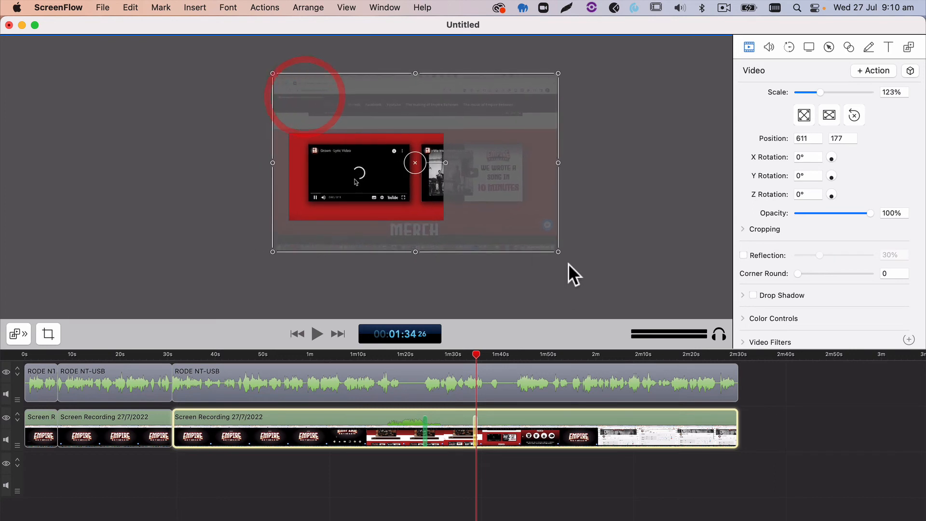
drag(559, 250, 601, 278)
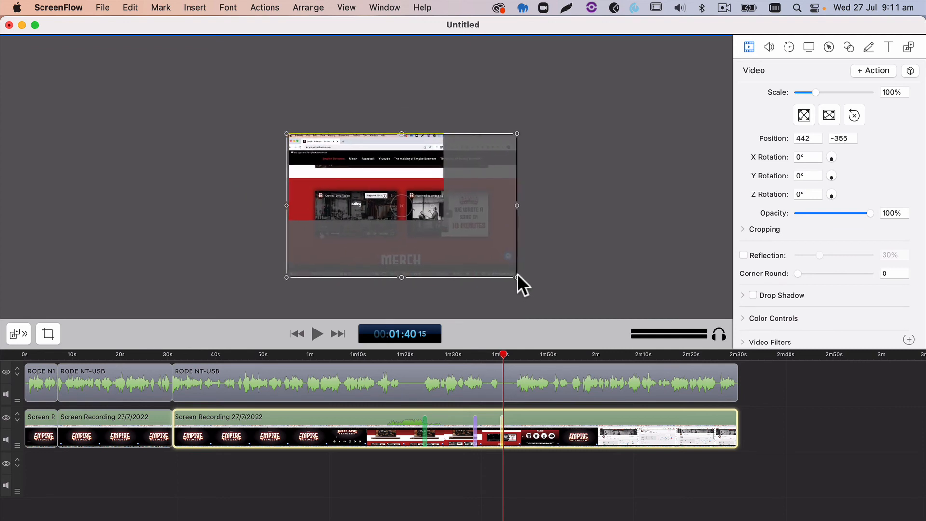
drag(517, 278, 448, 236)
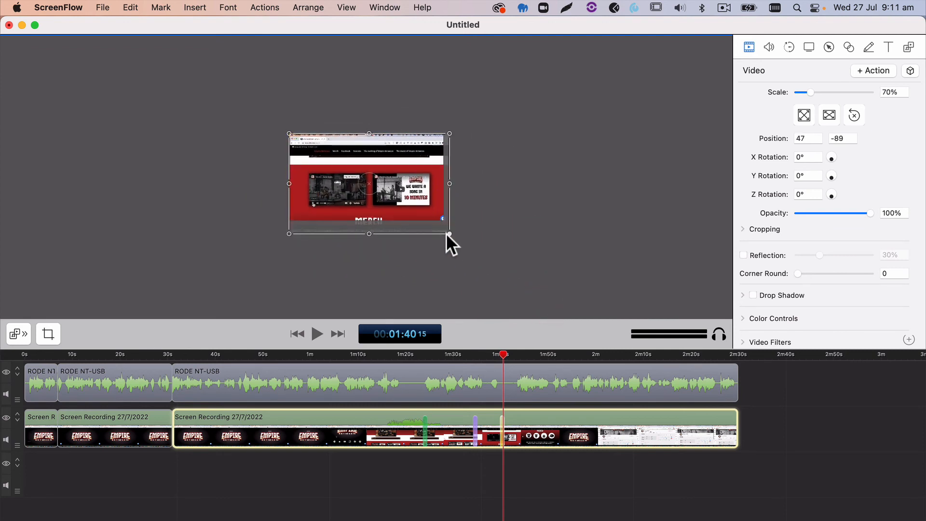
drag(449, 235, 449, 230)
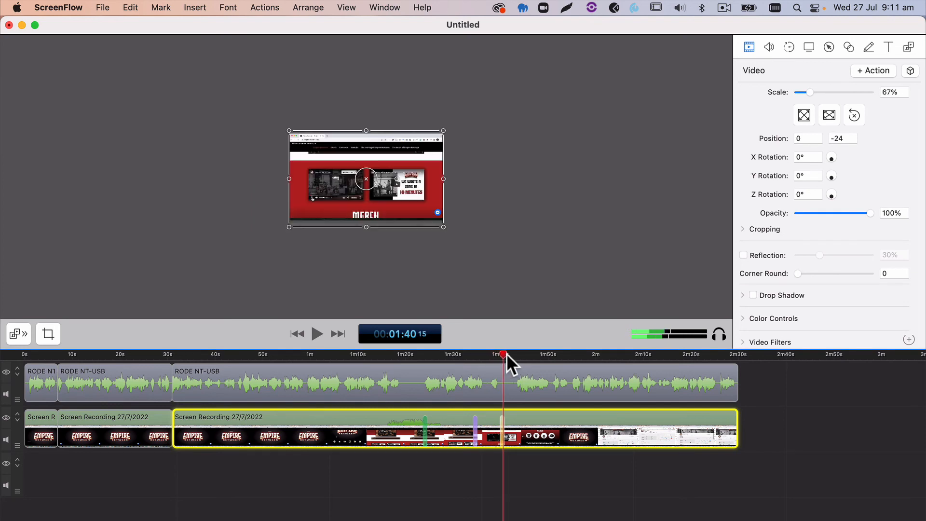
Play back from about 1:31 to 1:48 to check the zoom-out to 67%.
drag(504, 355, 457, 355)
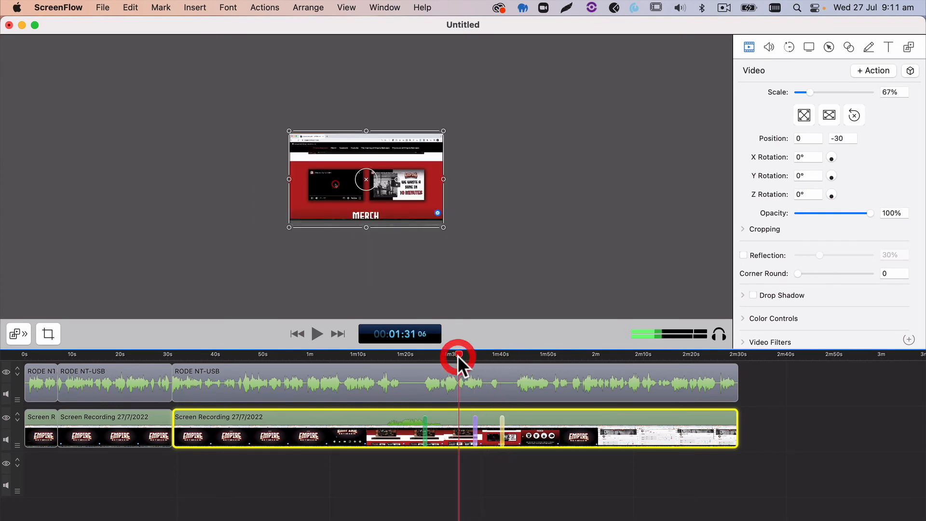
click(317, 332)
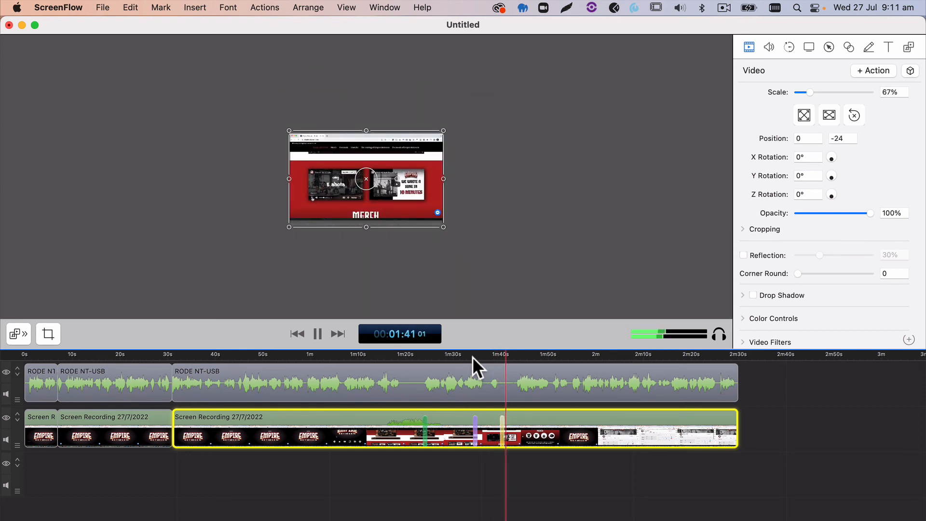
click(316, 333)
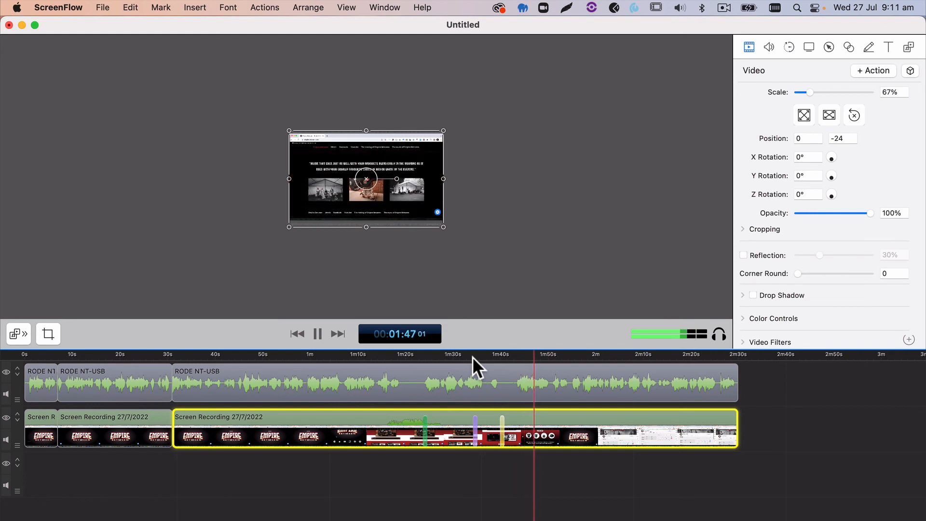
click(316, 333)
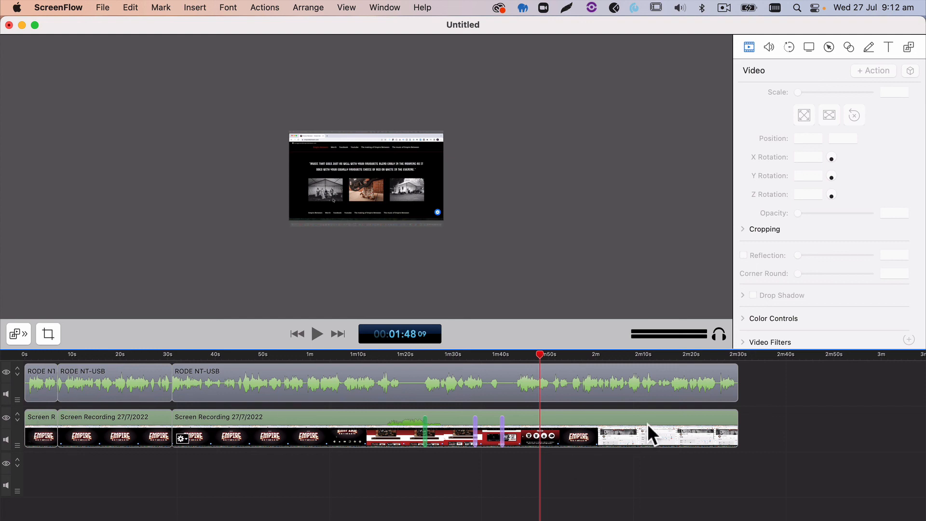
Add starting and ending fade transitions to the clip and play the ending to check the fade to black.
click(454, 428)
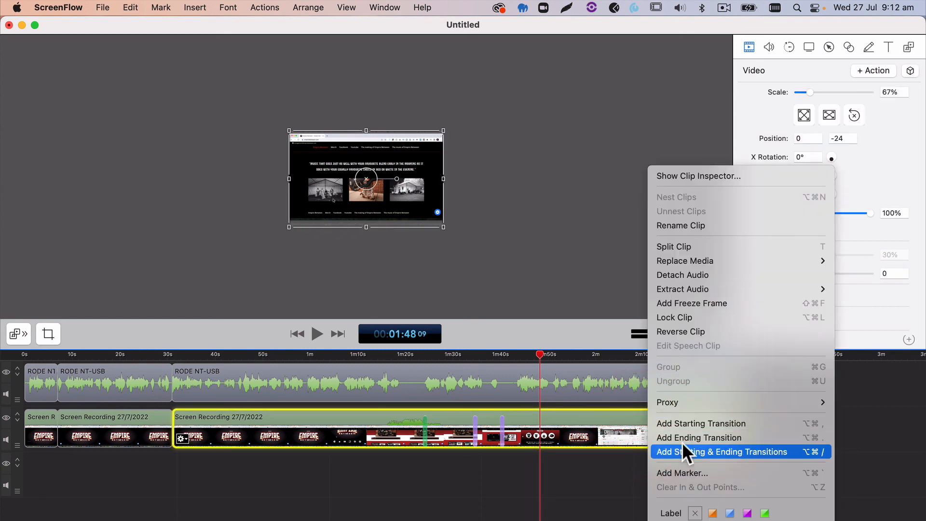
click(721, 452)
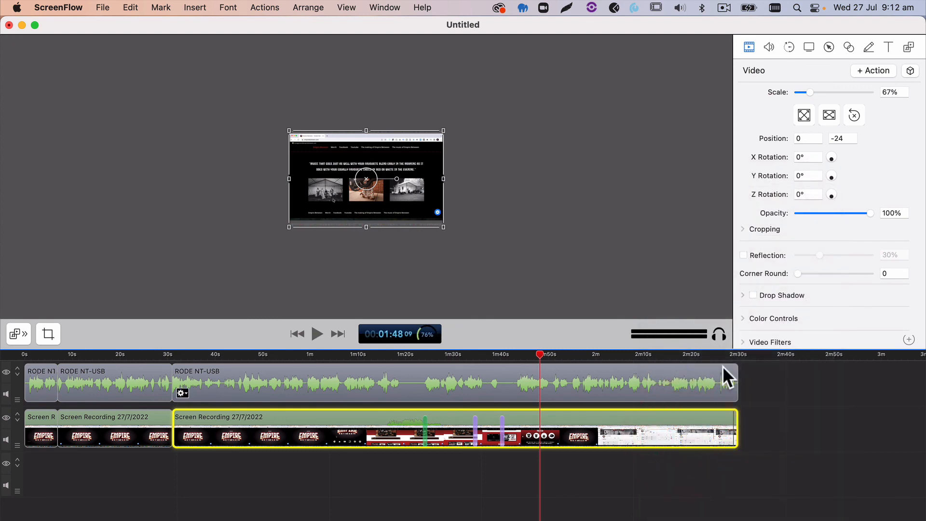
click(726, 353)
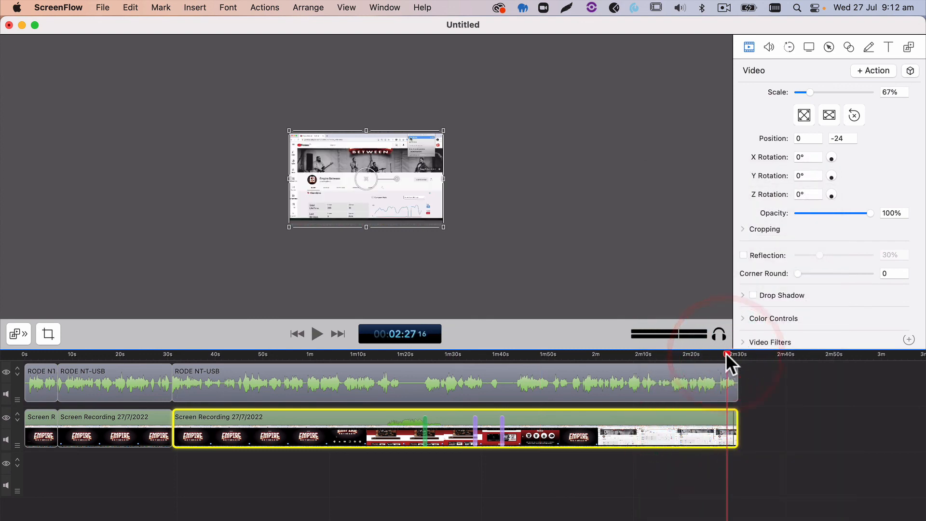
click(317, 333)
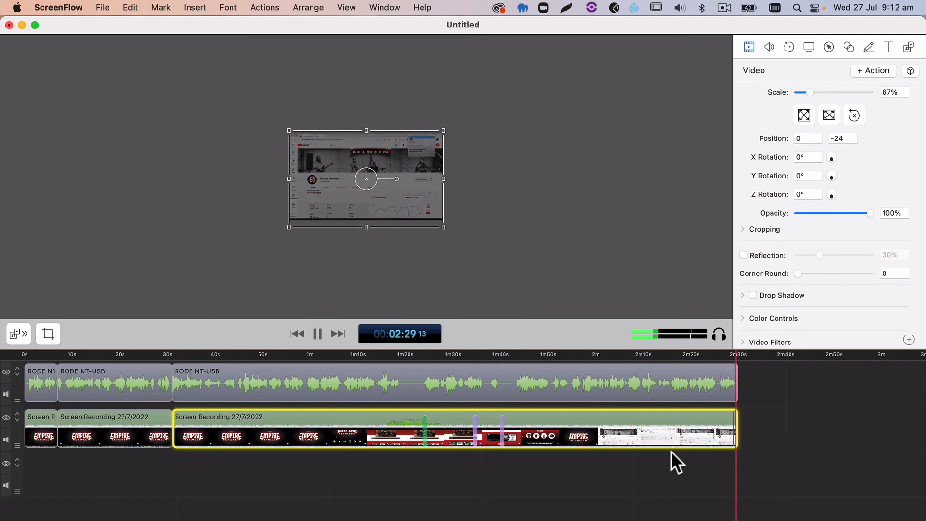
click(316, 333)
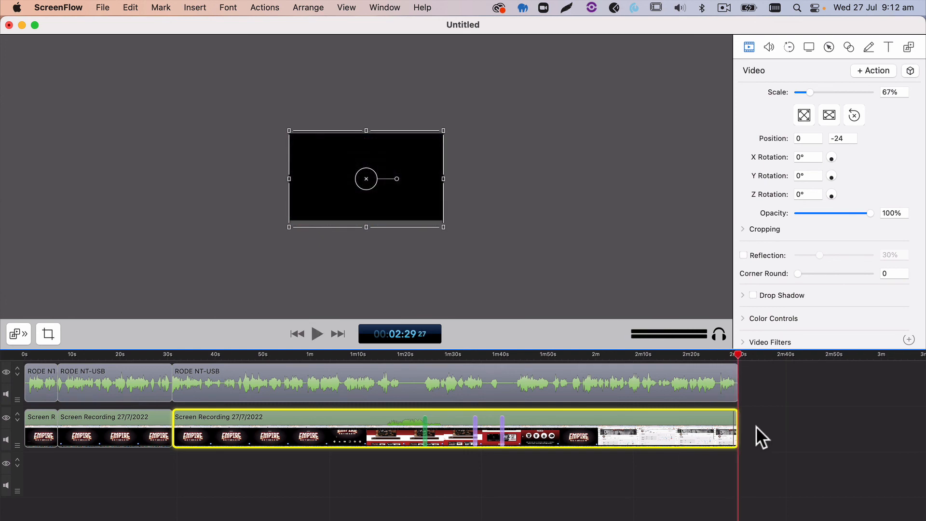